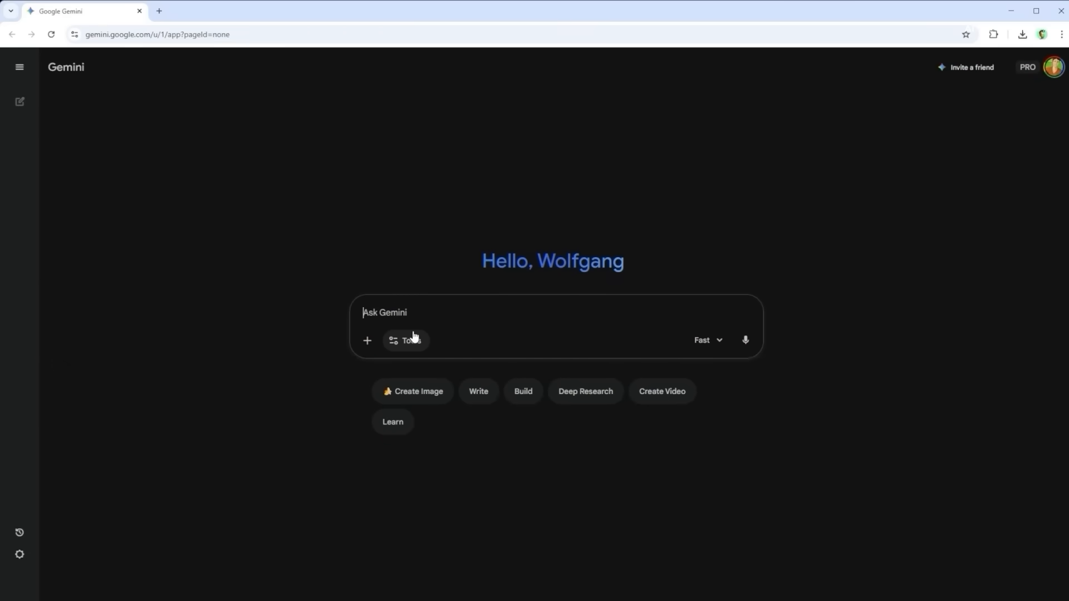
Step: Draft 'I thought using Nano Banana Pro just meant pressing a button. Right?' with the Thinking model and image generation on
type("I thought using Nano Banana Pro just meant pressing a button. Right?")
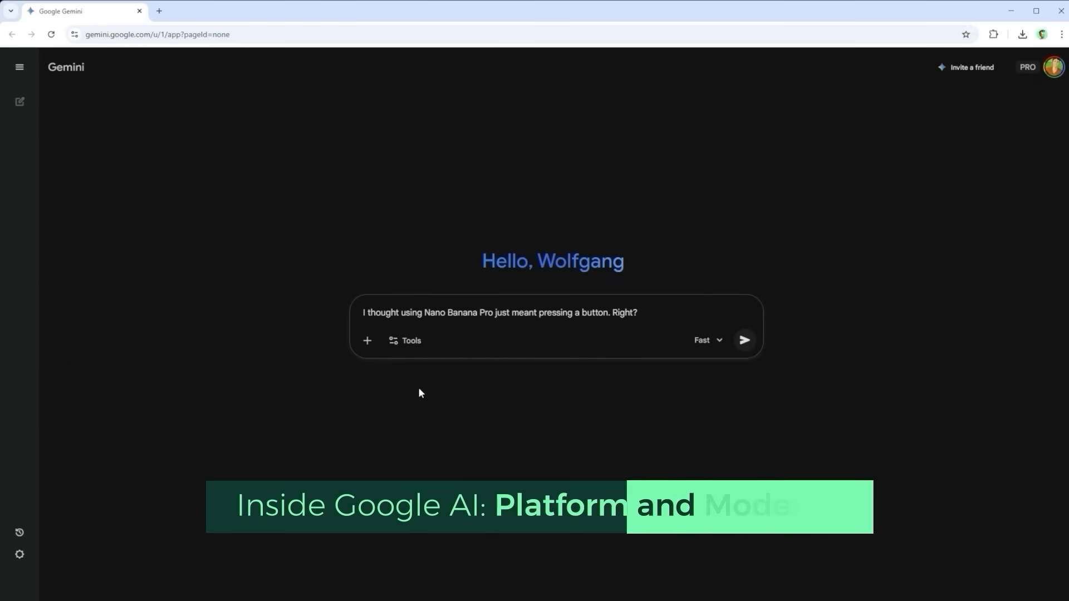
triple_click(499, 312)
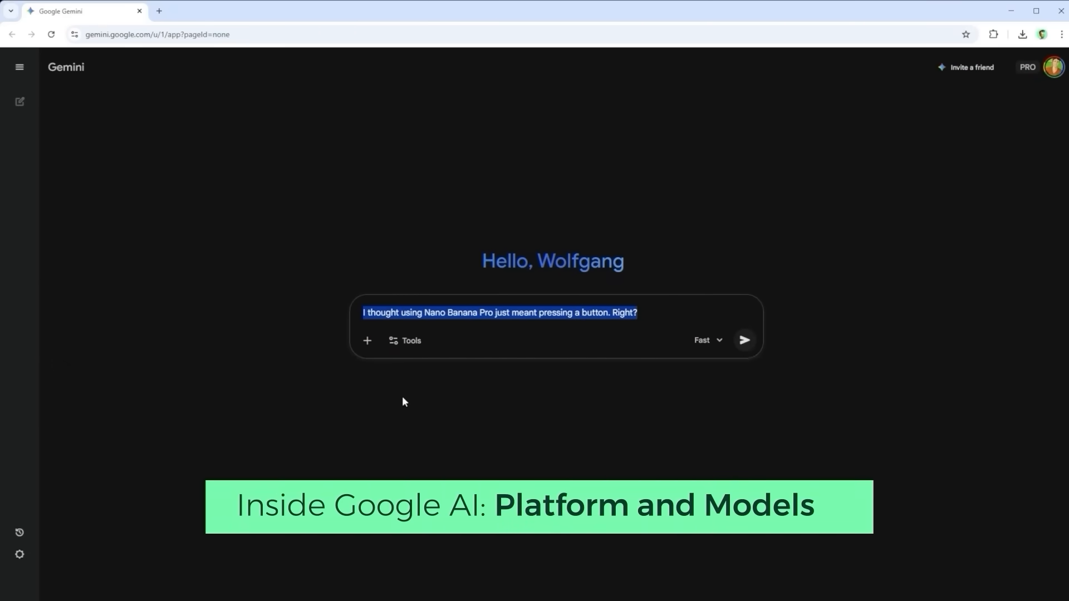
left_click(707, 341)
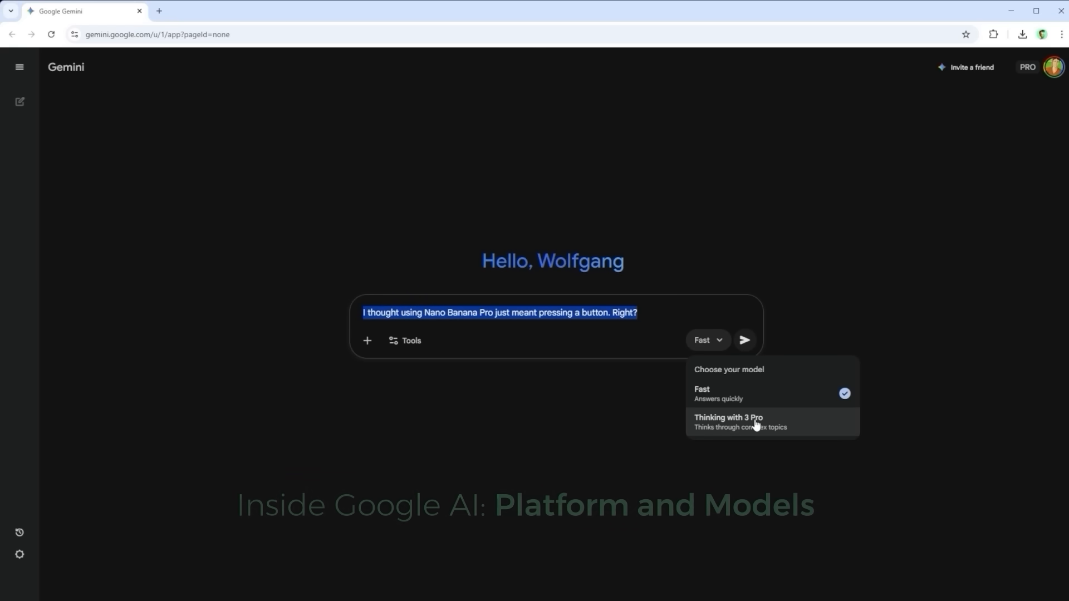
left_click(728, 421)
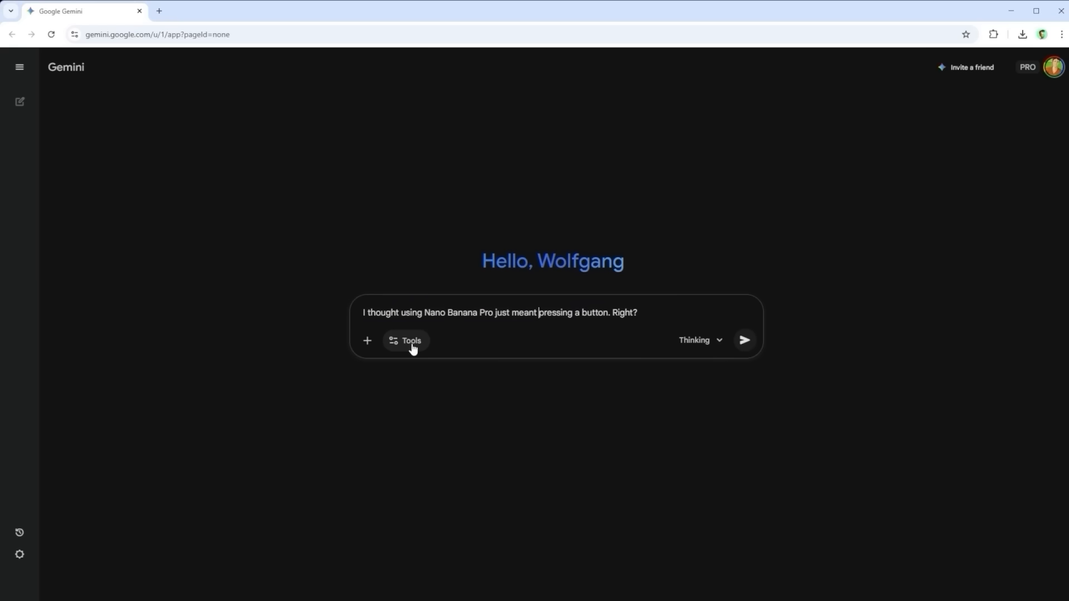
left_click(405, 341)
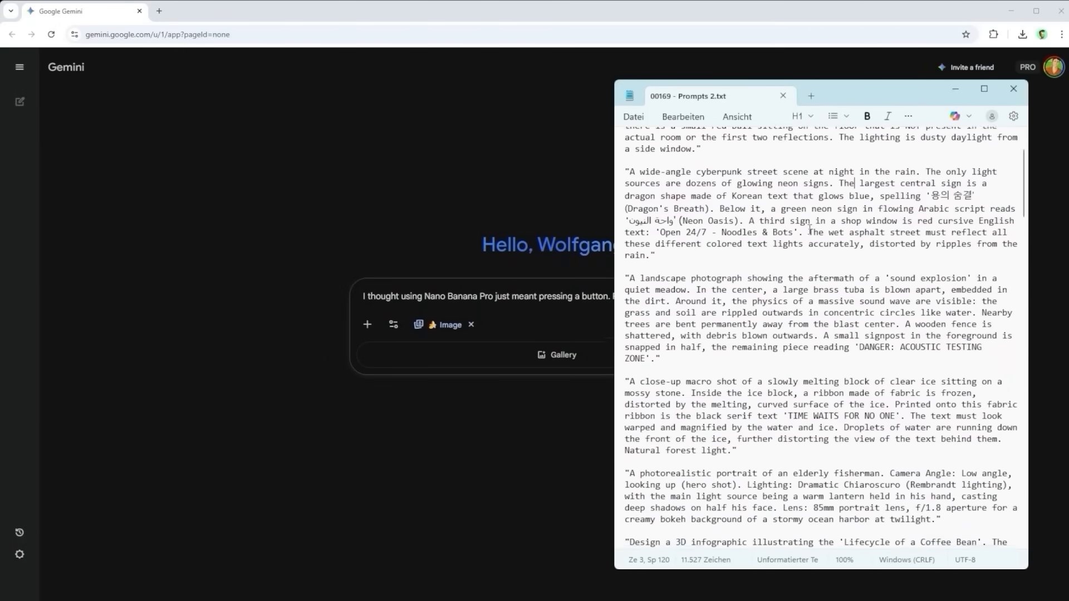
Step: Scroll down through the prepared prompts text file
scroll("down", 3)
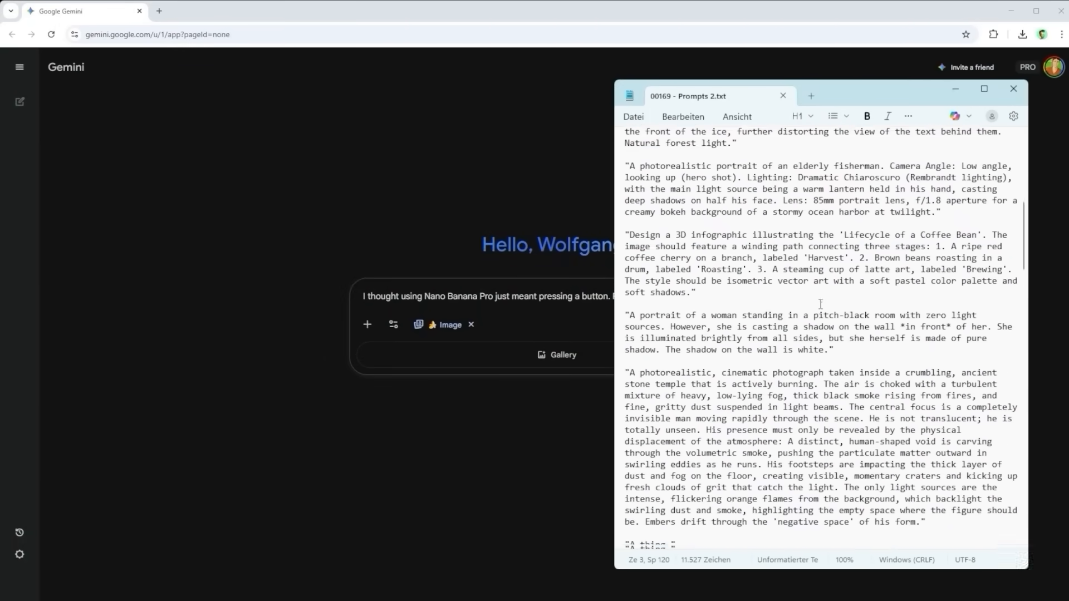
scroll("down", 3)
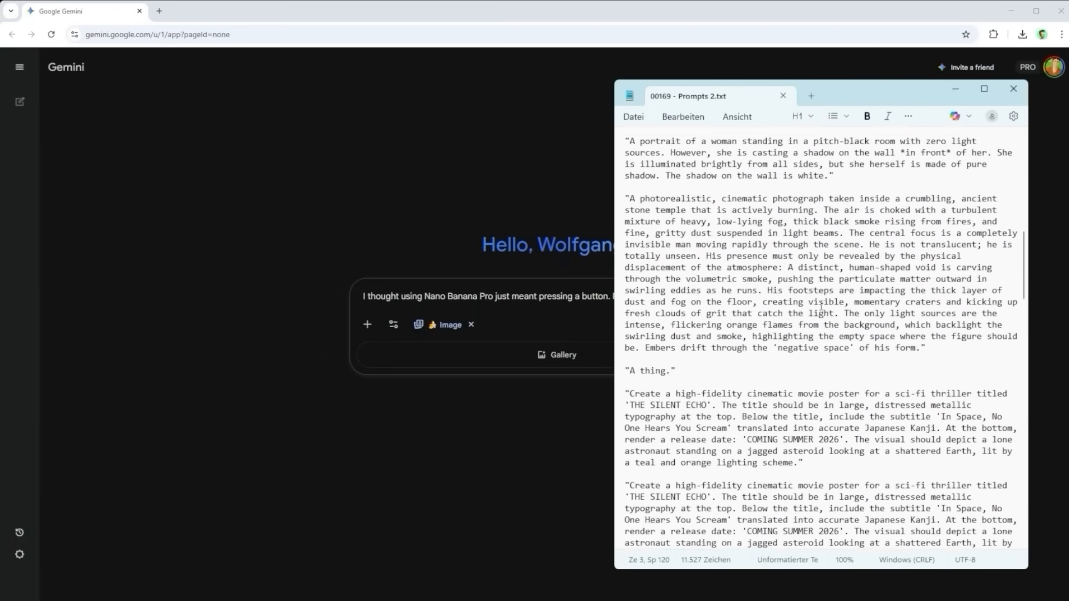
scroll("down", 3)
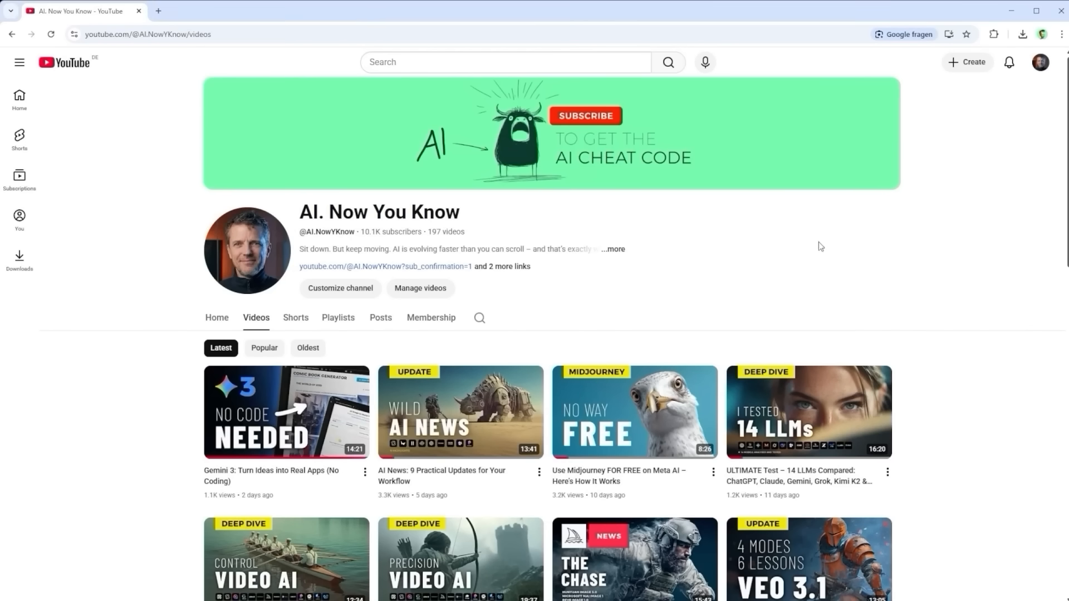
mouse_move(741, 269)
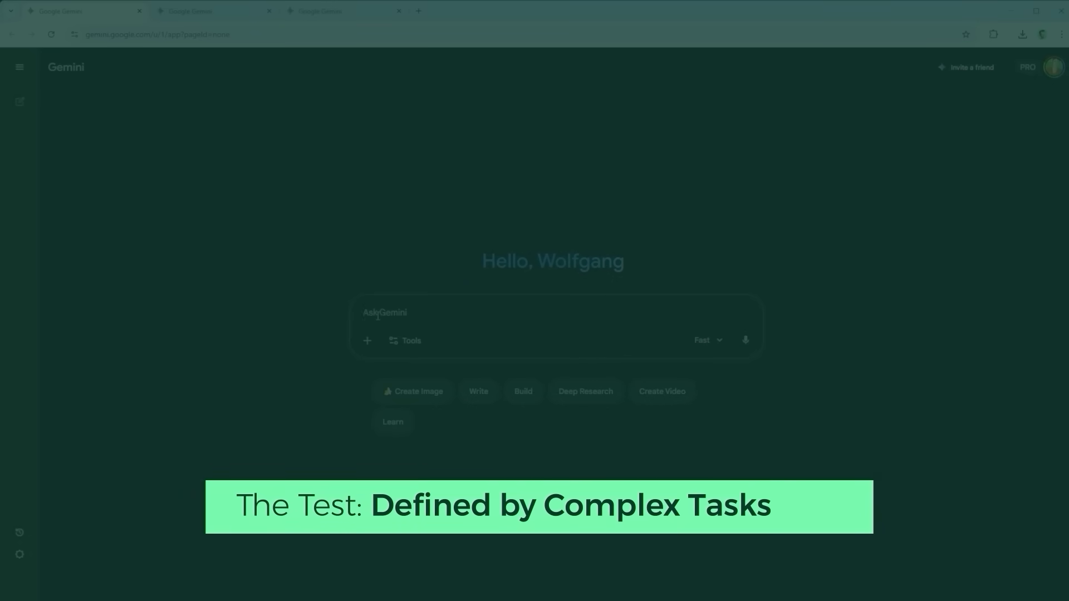
Step: Scroll through the numbered list of ten stress-test prompts in the second Gemini chat
left_click(707, 340)
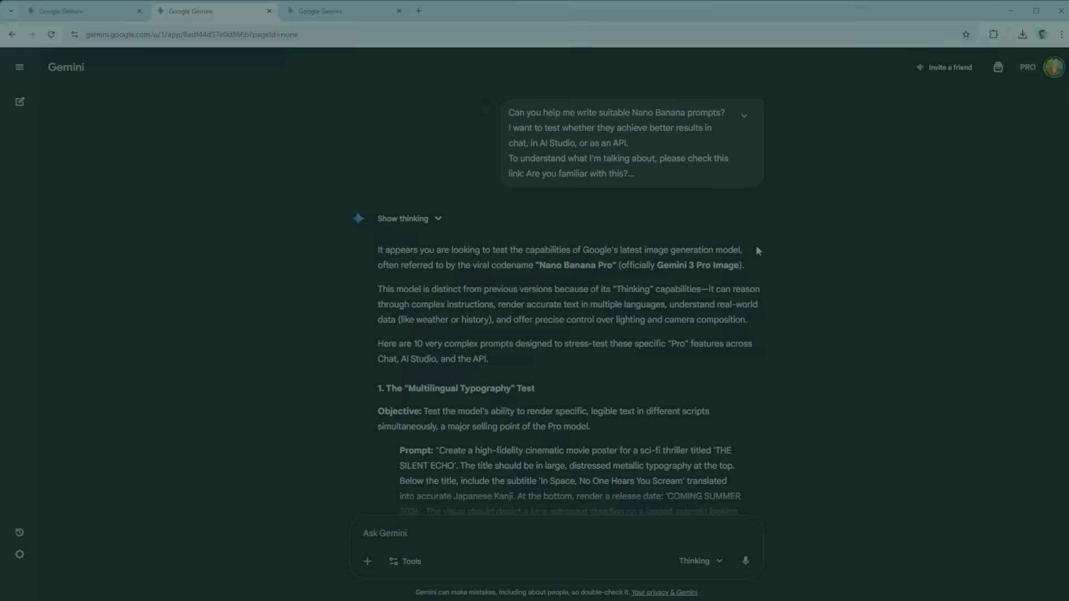
scroll("down", 3)
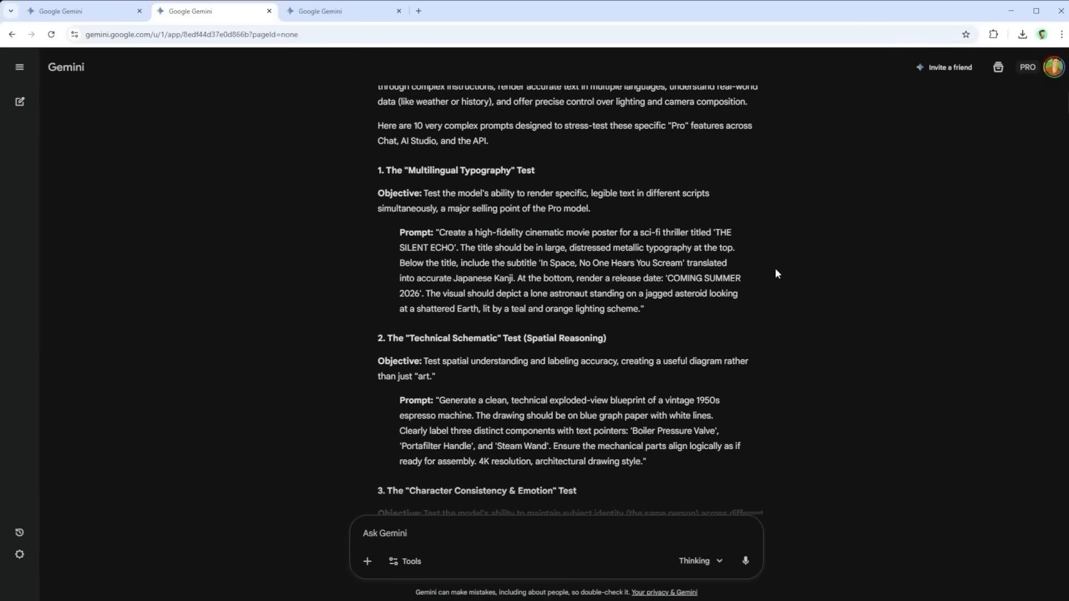
scroll("down", 3)
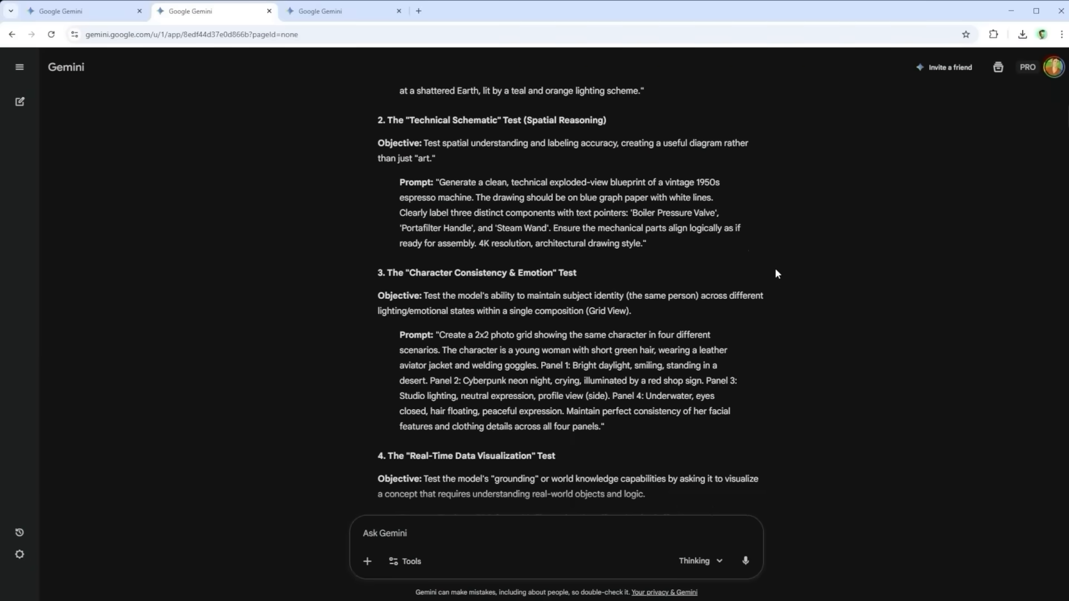
scroll("down", 3)
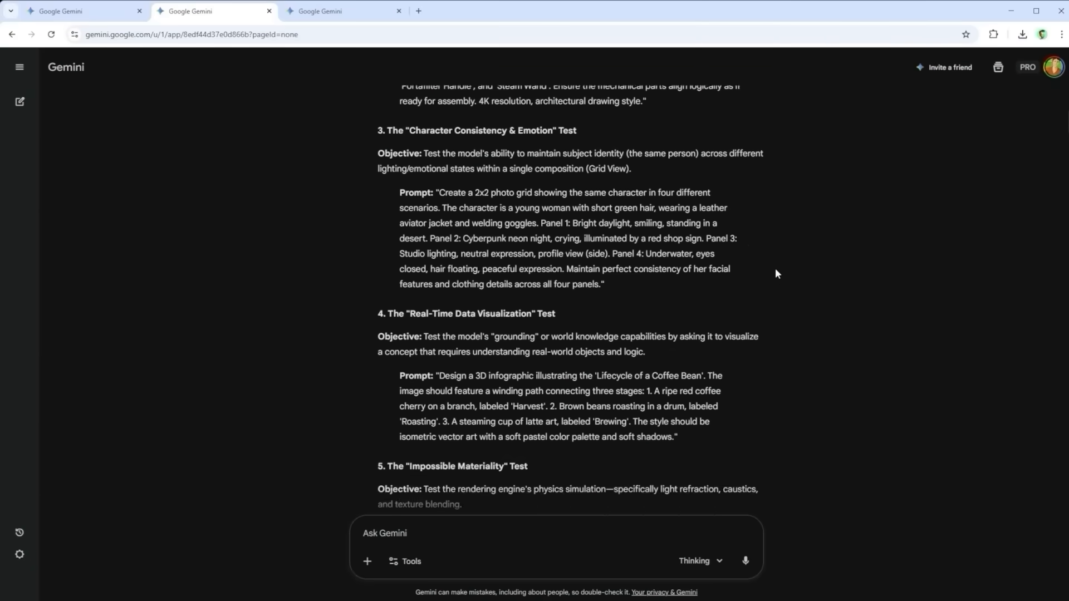
scroll("down", 3)
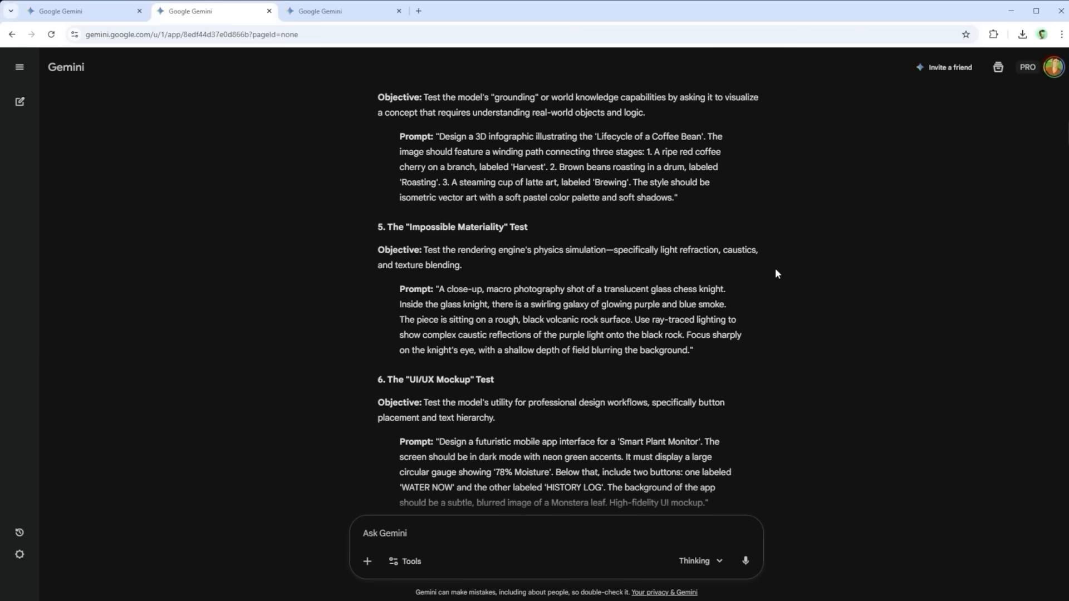
scroll("down", 3)
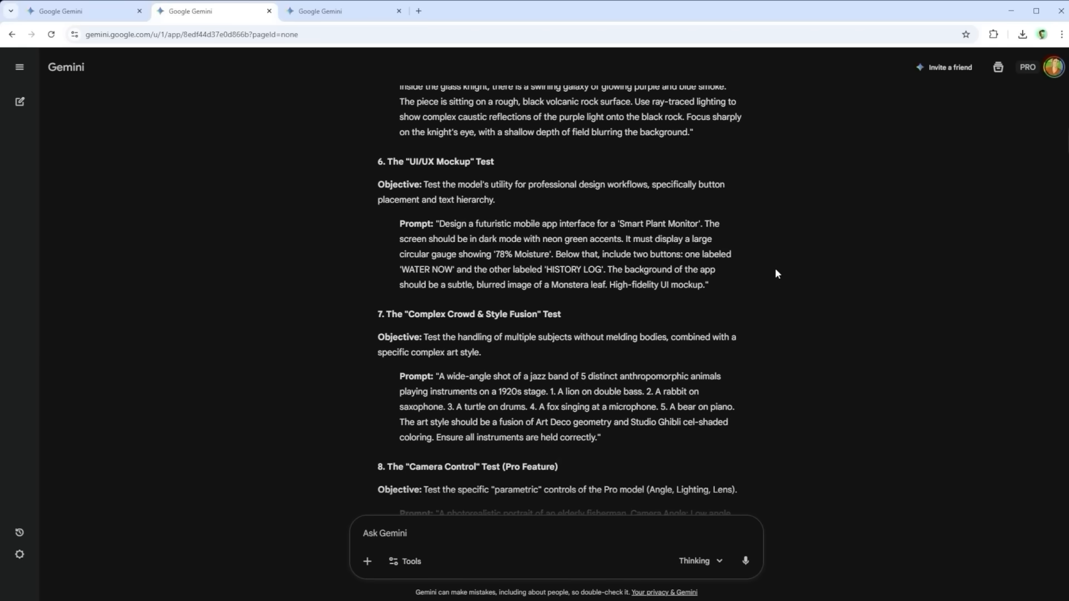
scroll("down", 3)
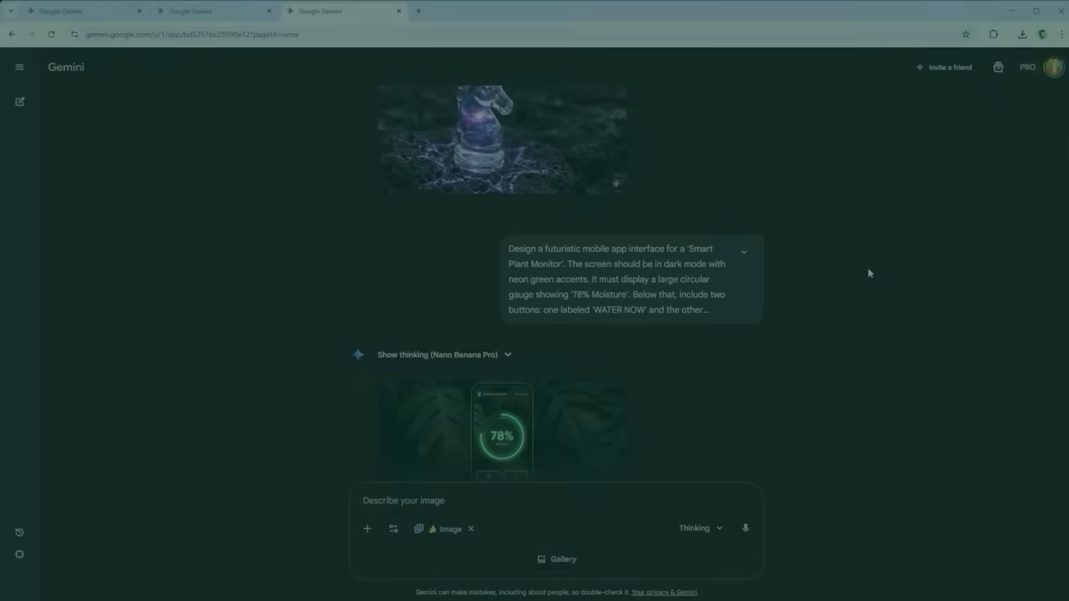
scroll("down", 3)
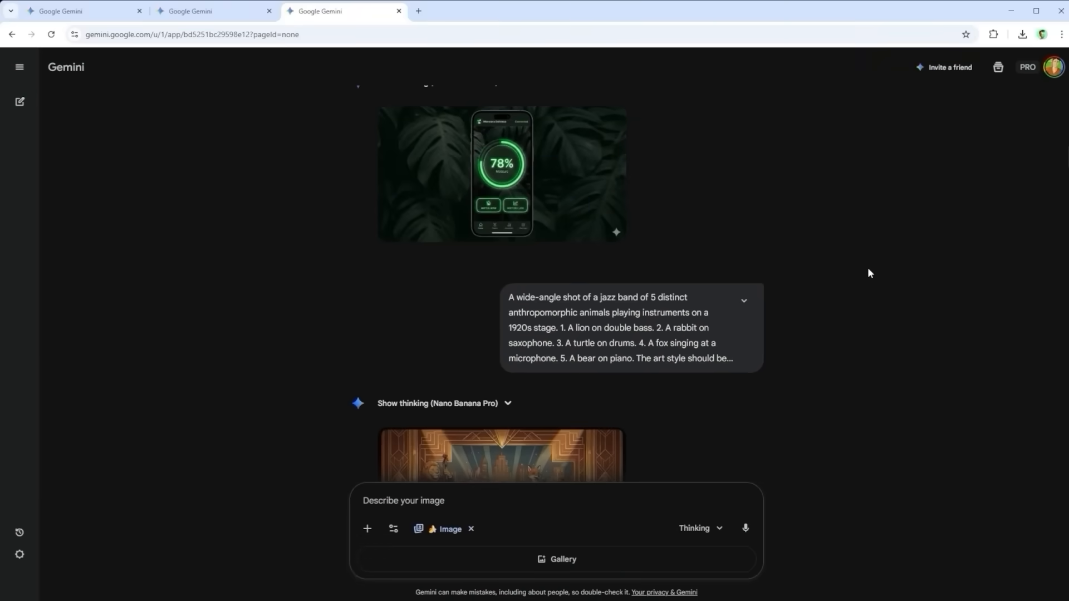
scroll("down", 3)
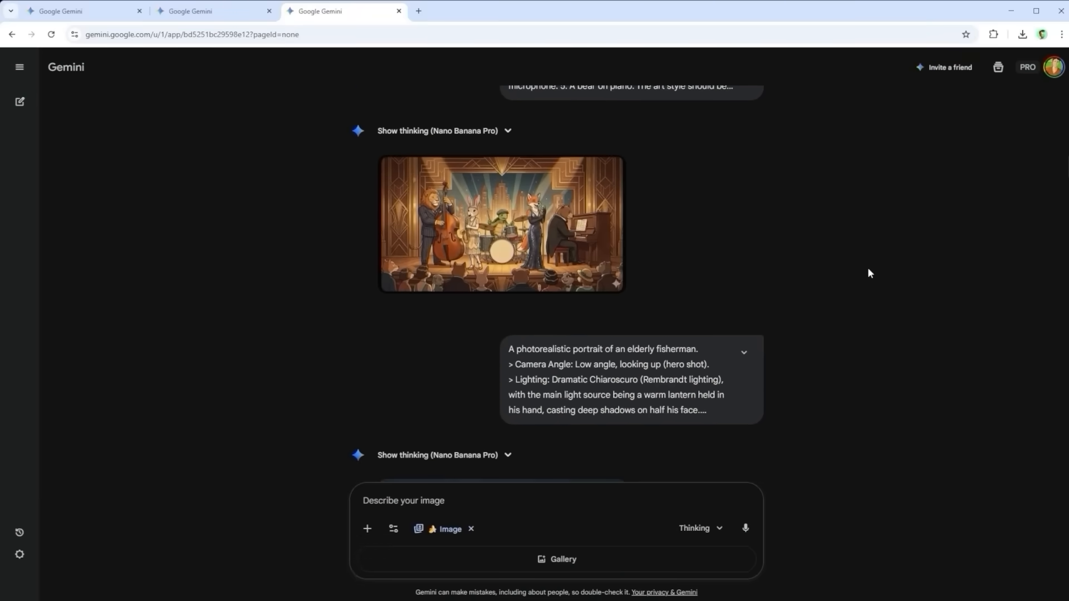
scroll("down", 3)
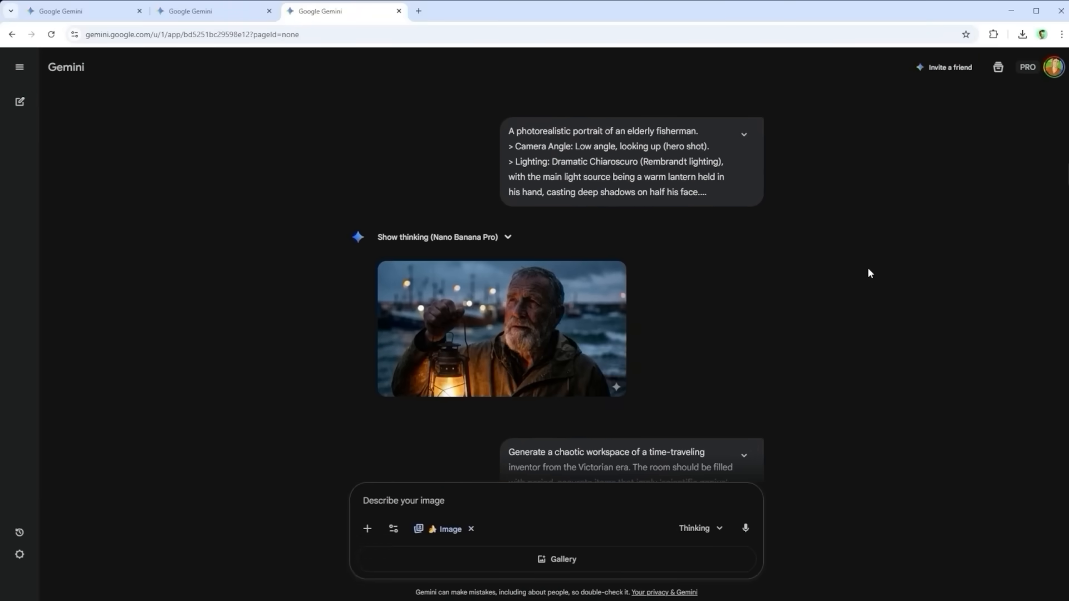
scroll("down", 3)
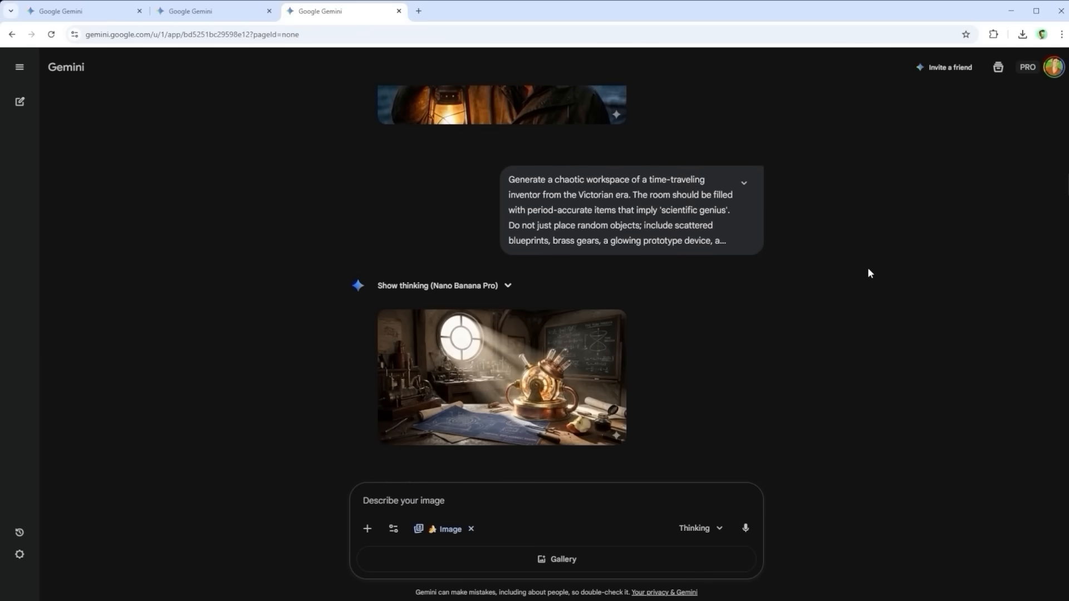
scroll("down", 3)
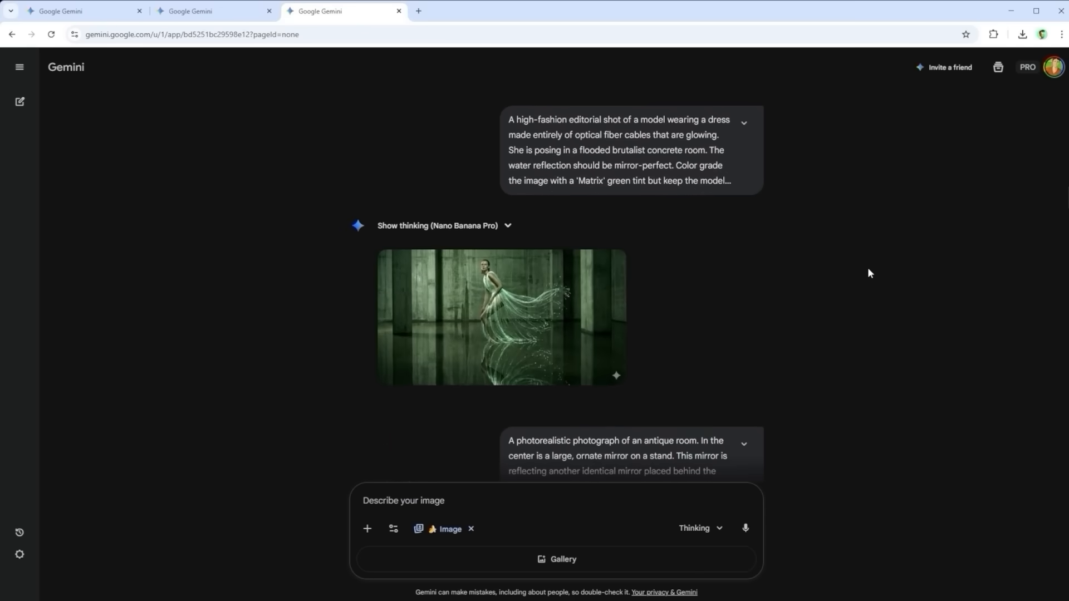
scroll("down", 3)
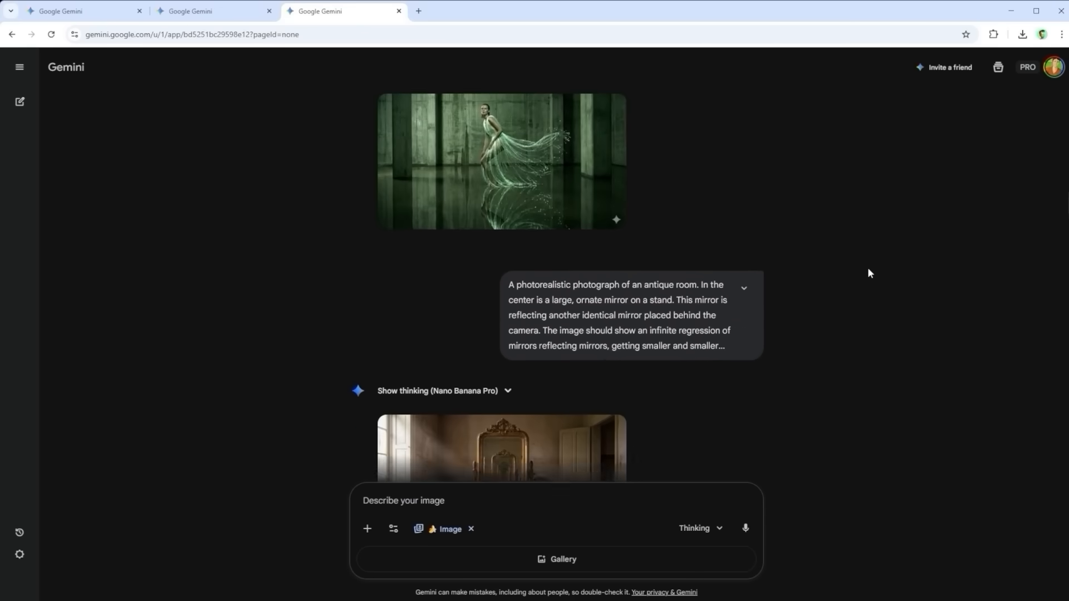
scroll("down", 3)
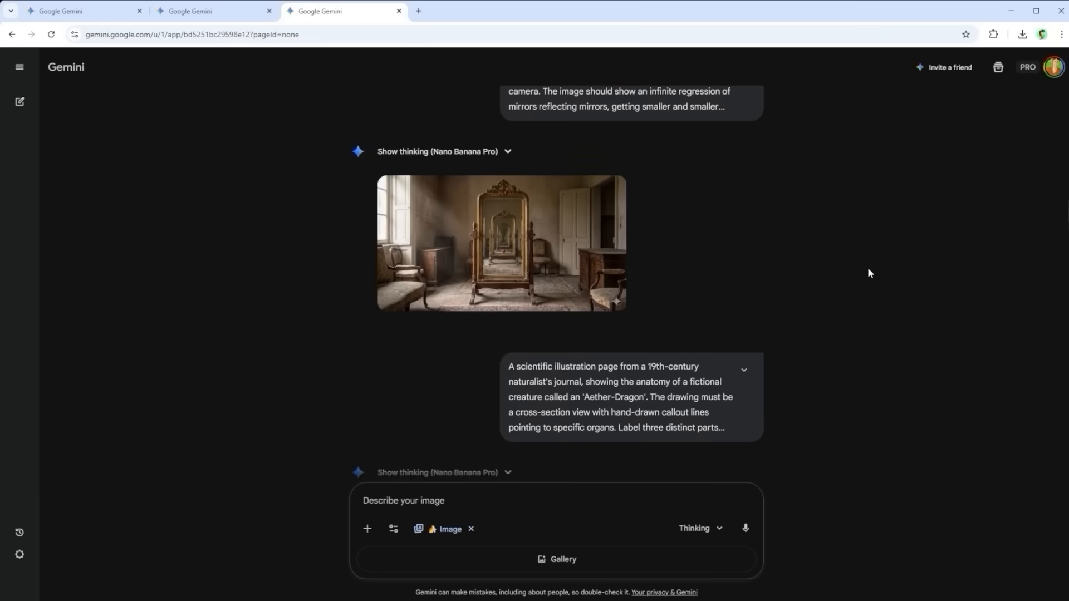
scroll("down", 3)
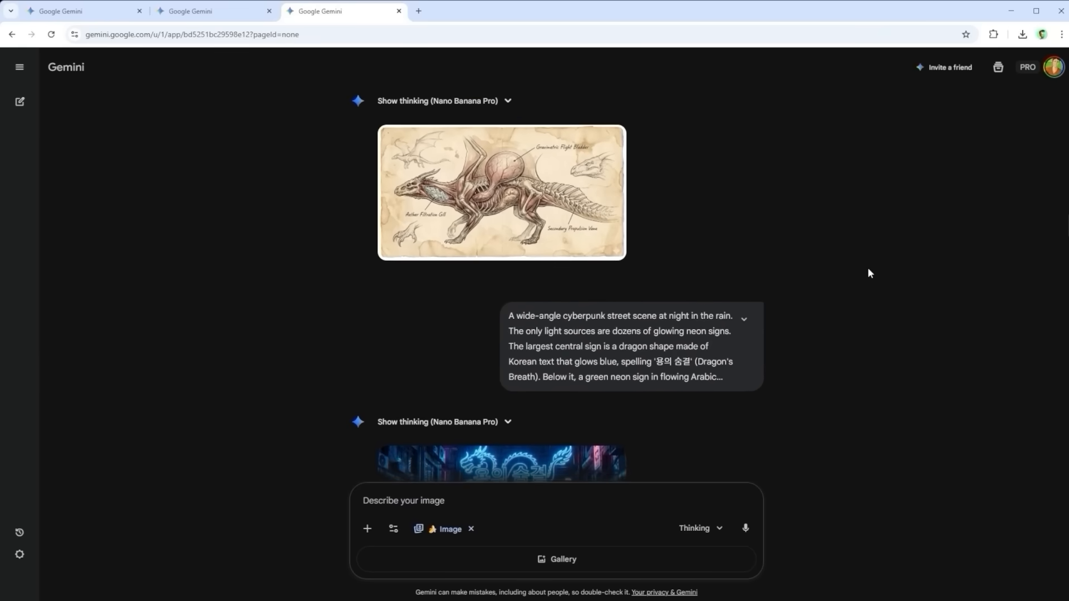
scroll("down", 3)
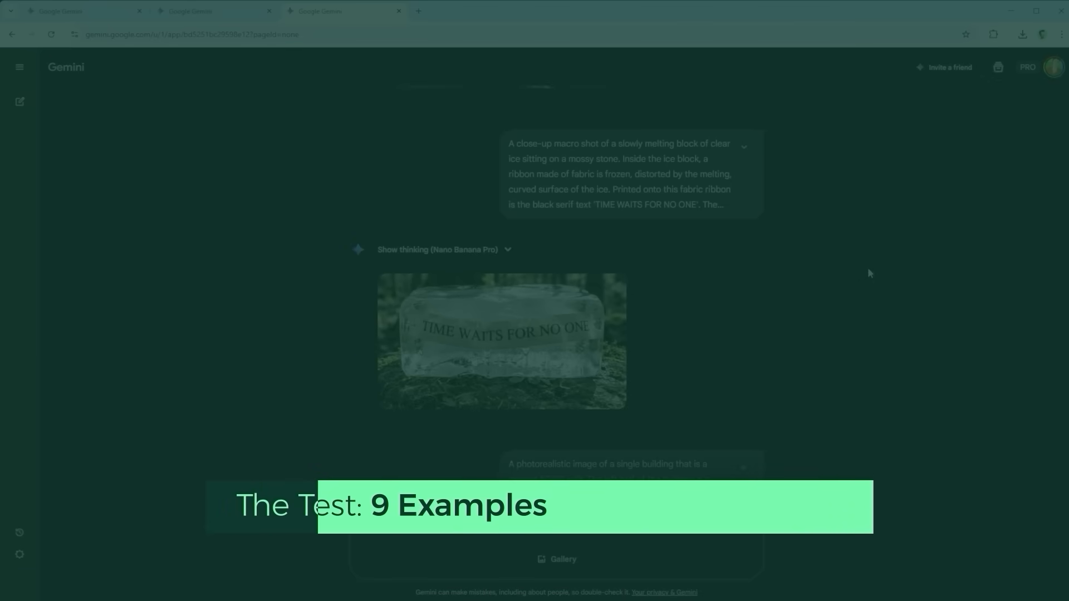
scroll("down", 3)
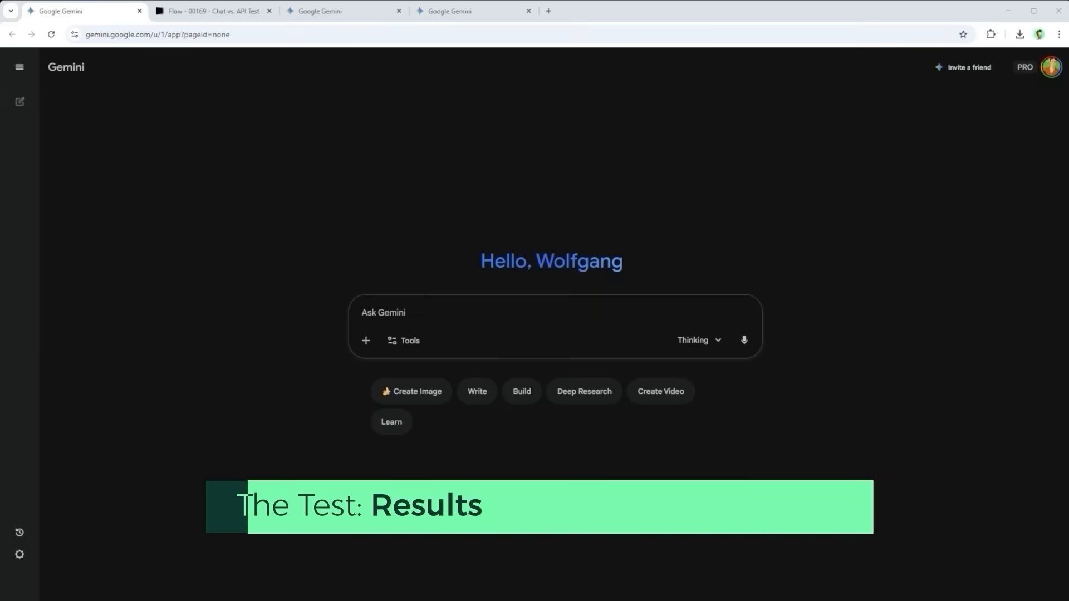
Step: Draft the 'When you compare the results [...]' prompt in a new chat without sending it
type("When you compare the results [...]")
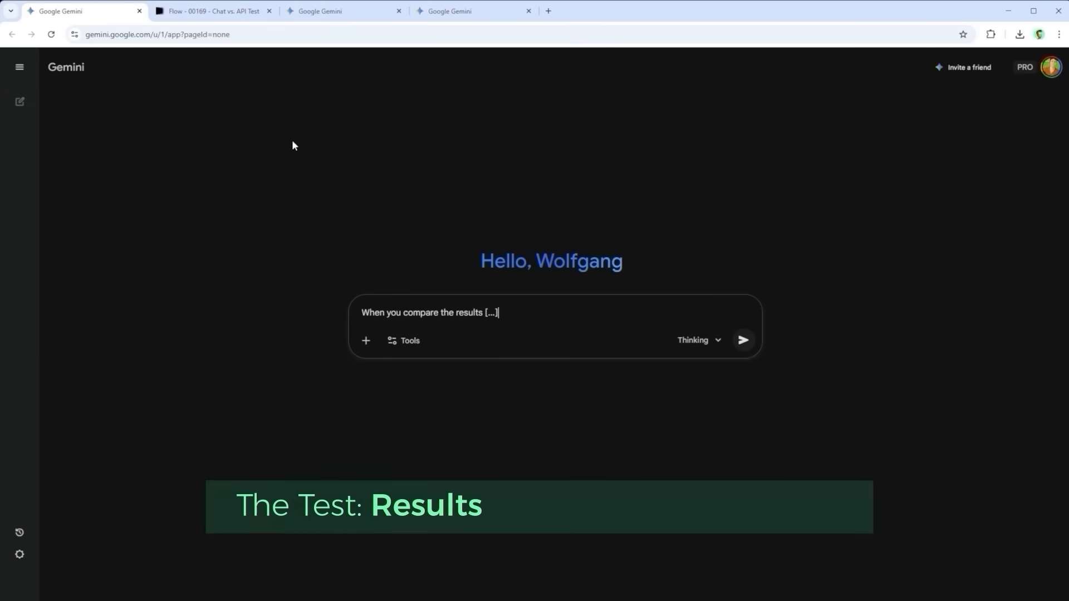
left_click(211, 12)
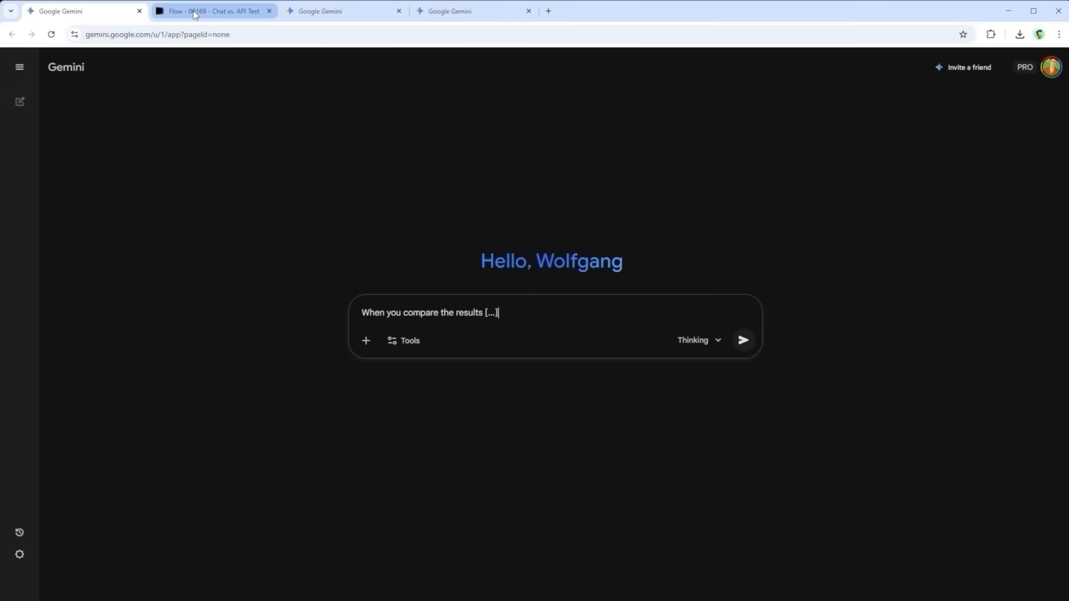
Step: Scroll down through the Chat vs. API Test project's Nano Banana Pro image grid in Flow
left_click(211, 11)
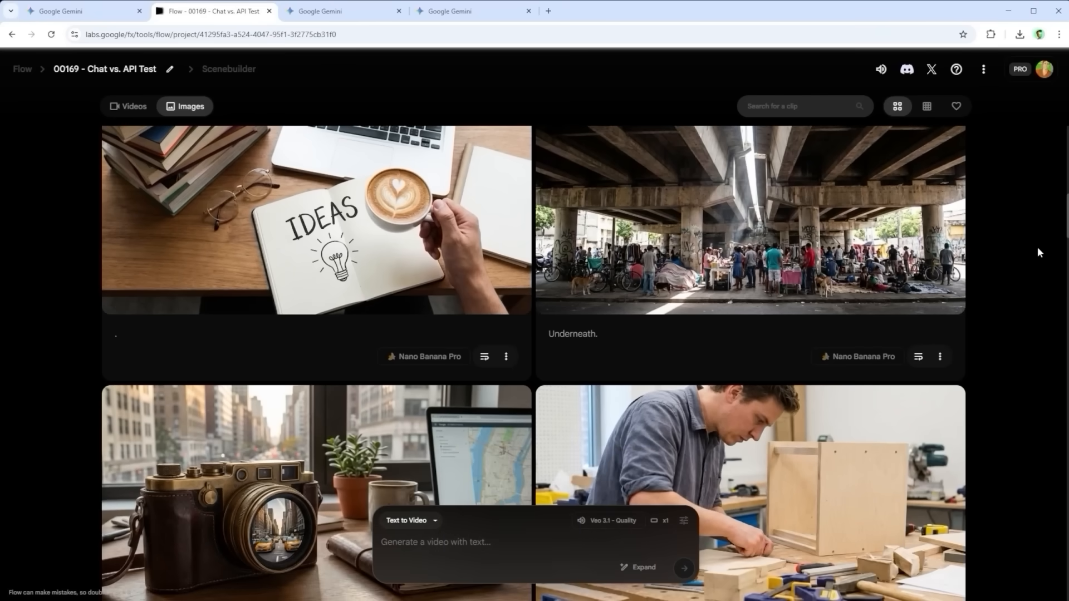
scroll("down", 3)
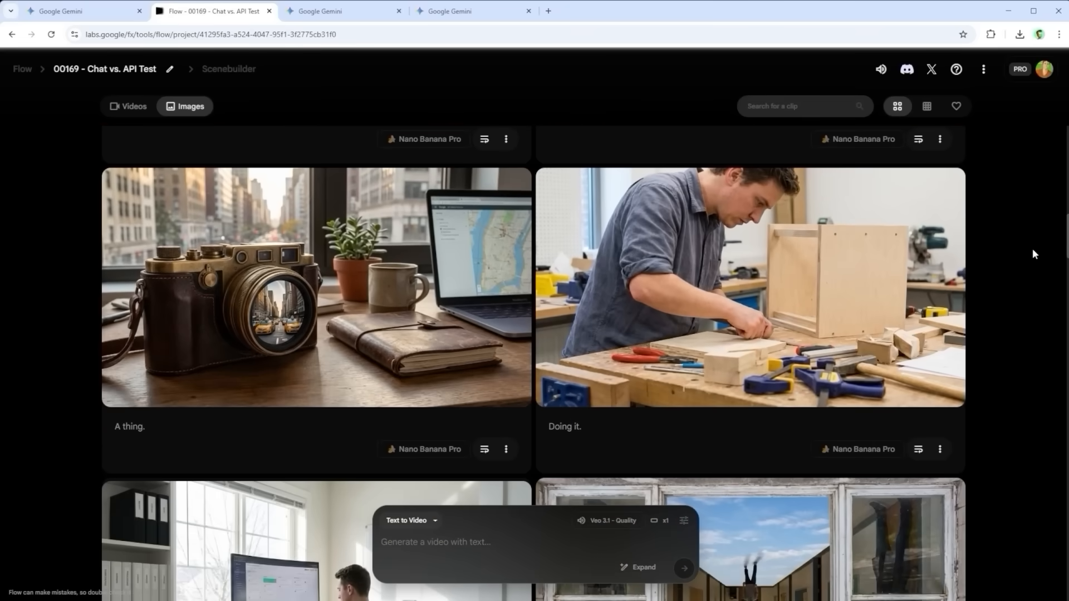
scroll("down", 3)
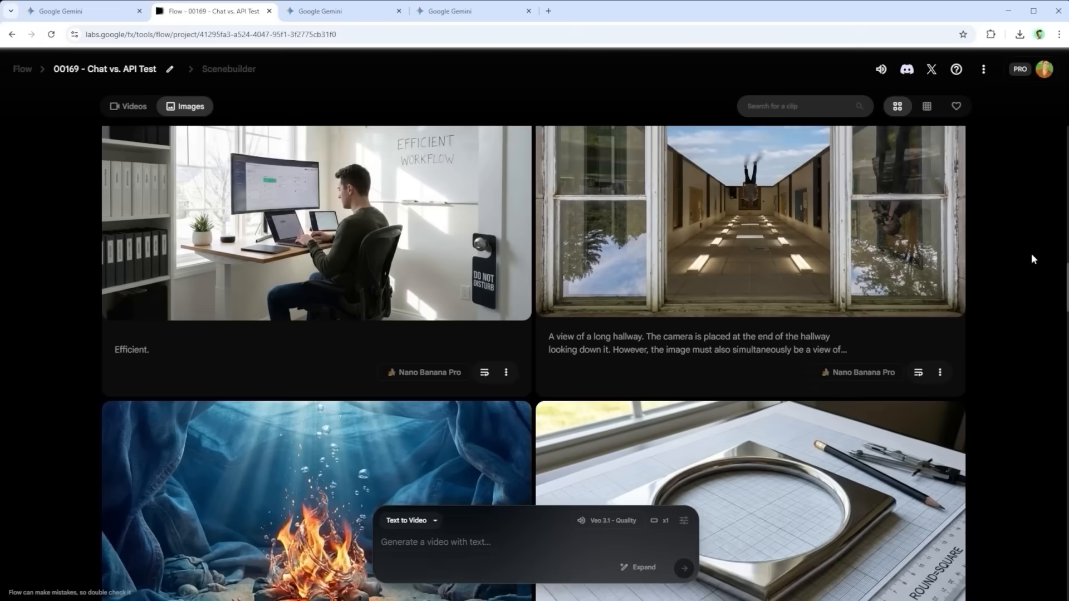
scroll("down", 3)
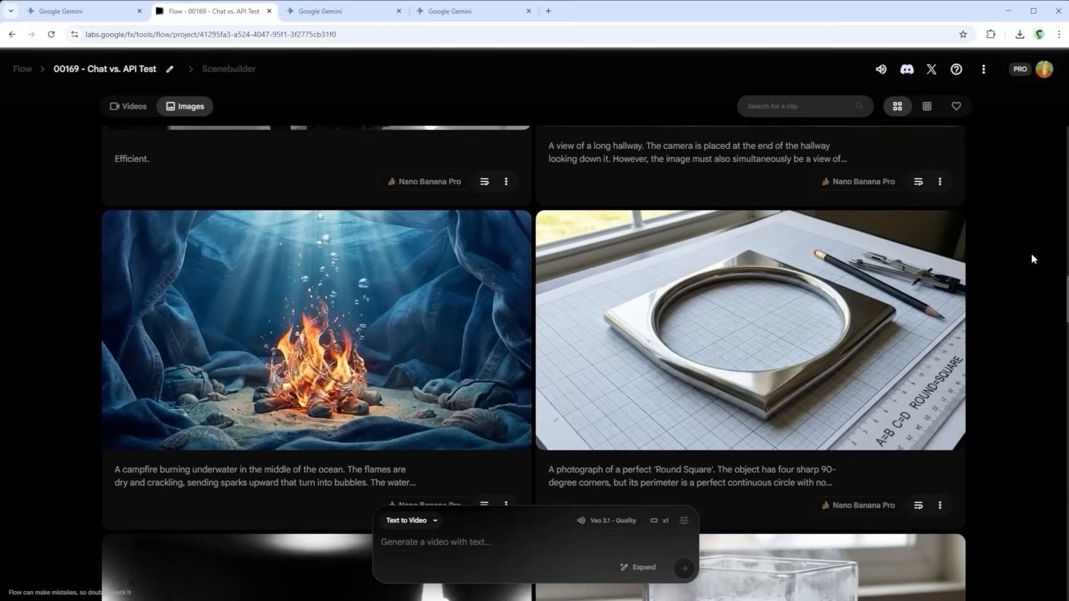
scroll("down", 3)
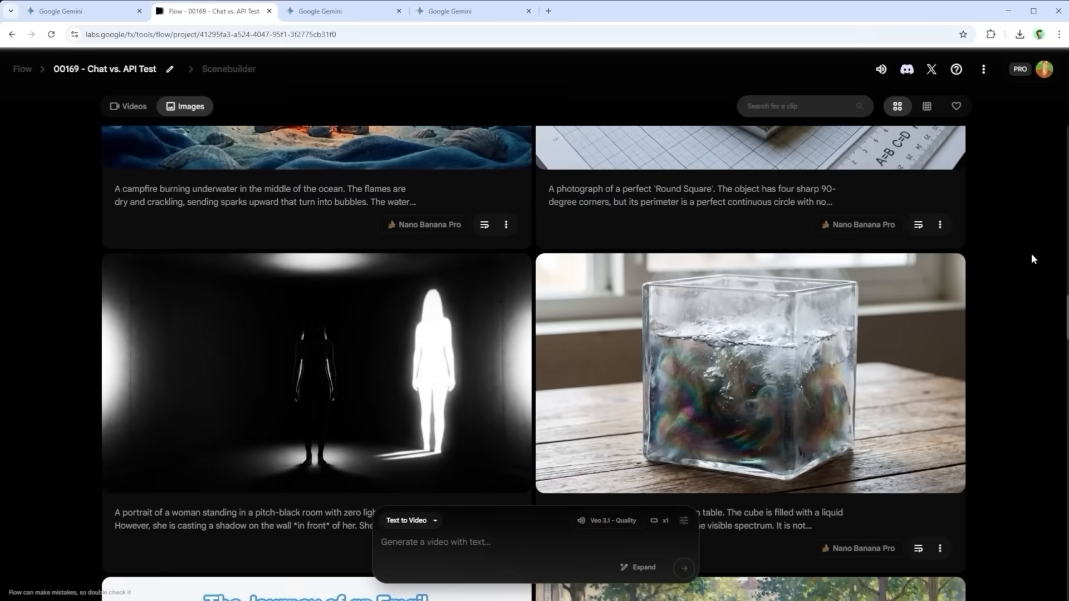
scroll("down", 3)
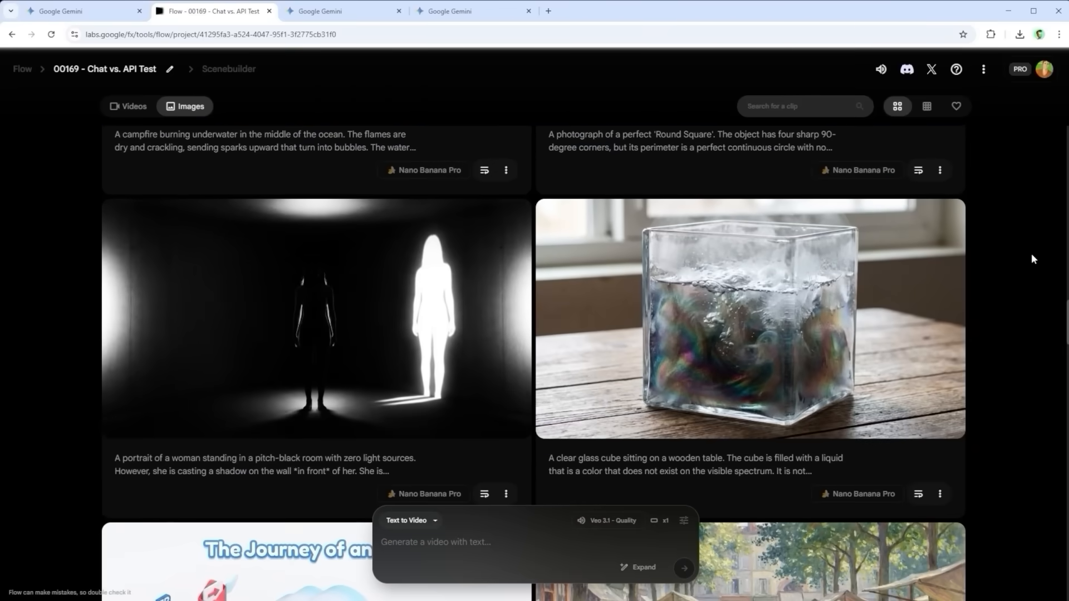
scroll("down", 3)
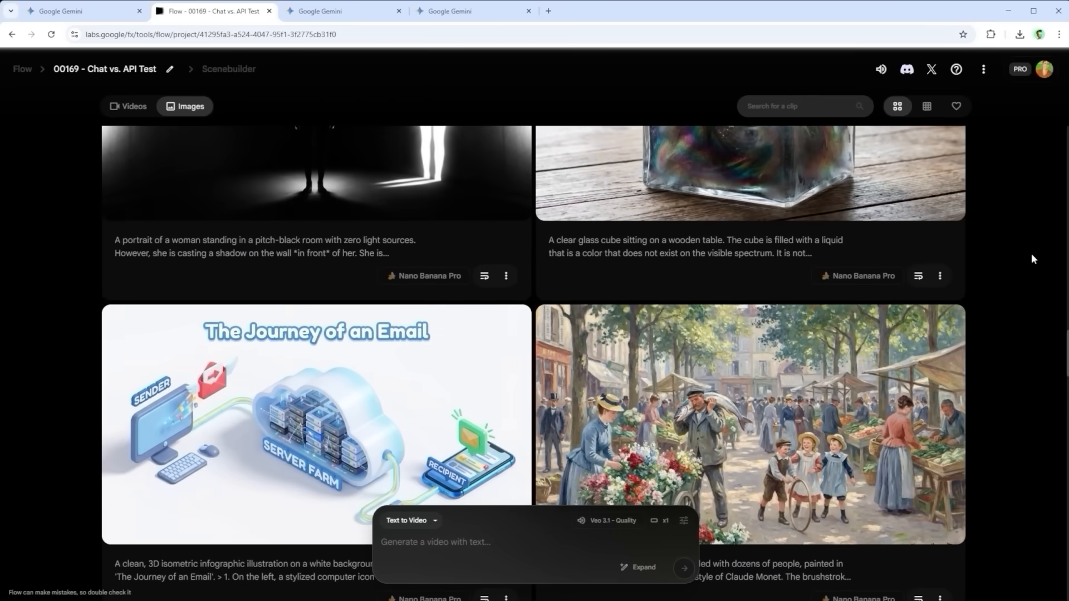
scroll("down", 3)
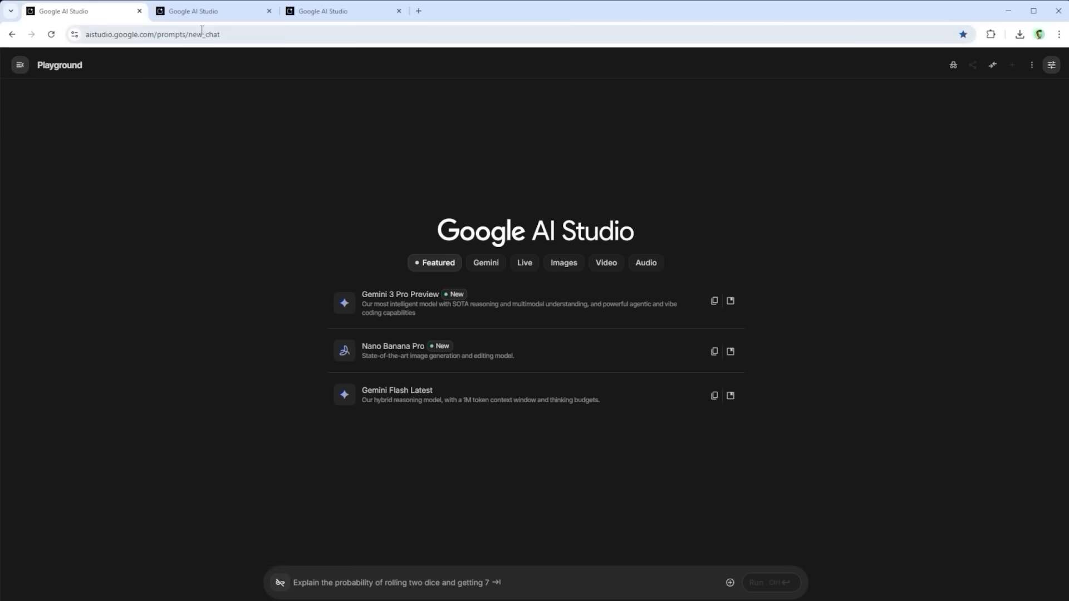
Step: Start a Nano Banana Pro prompt, follow the paid API key link to the projects page, then cancel the key prompt
left_click(393, 351)
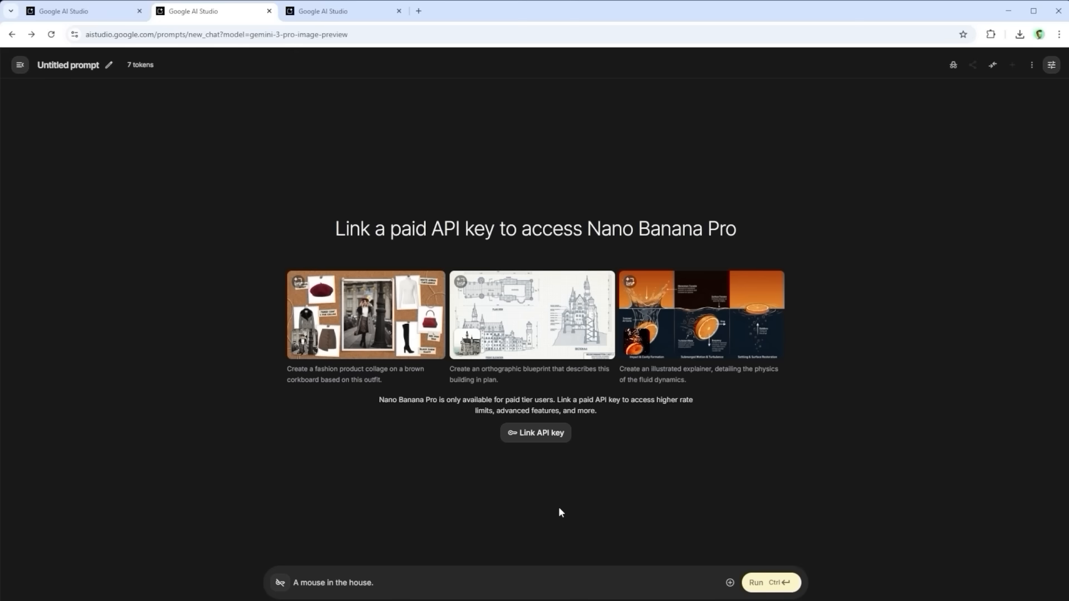
mouse_move(624, 189)
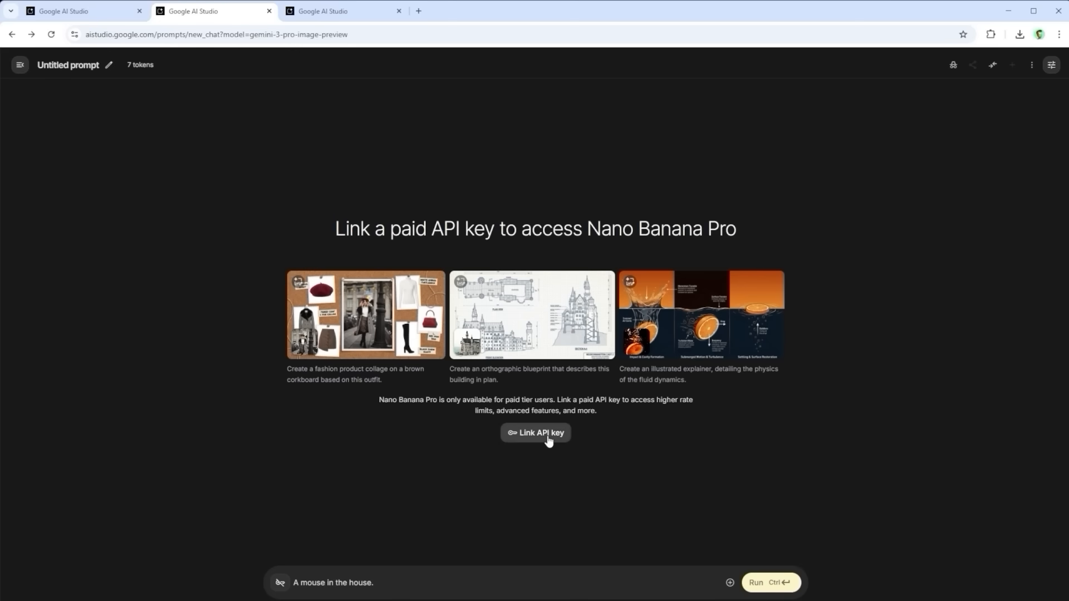
left_click(536, 433)
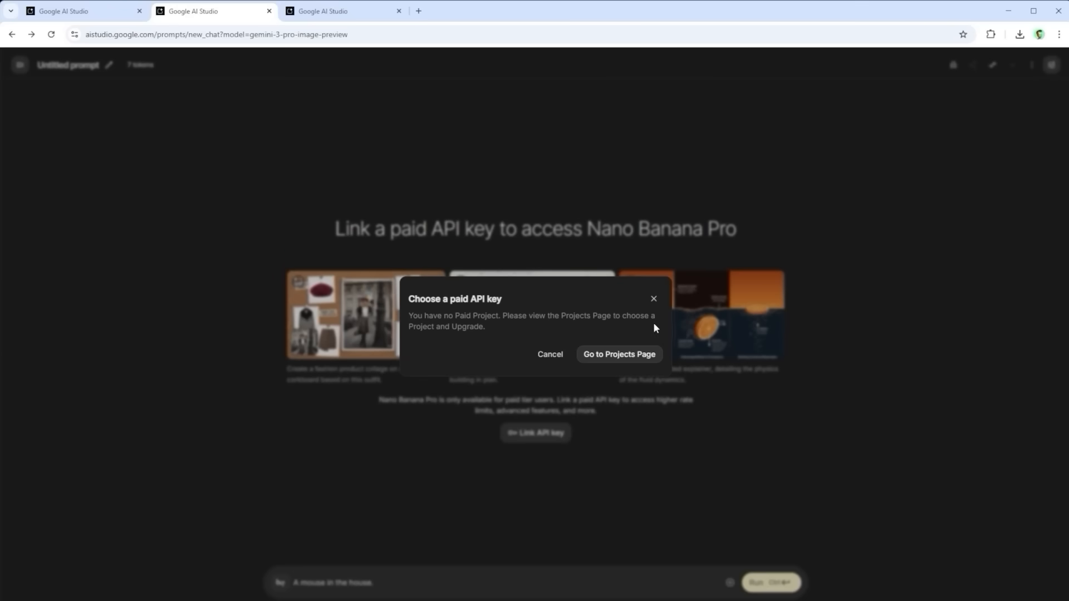
left_click(618, 354)
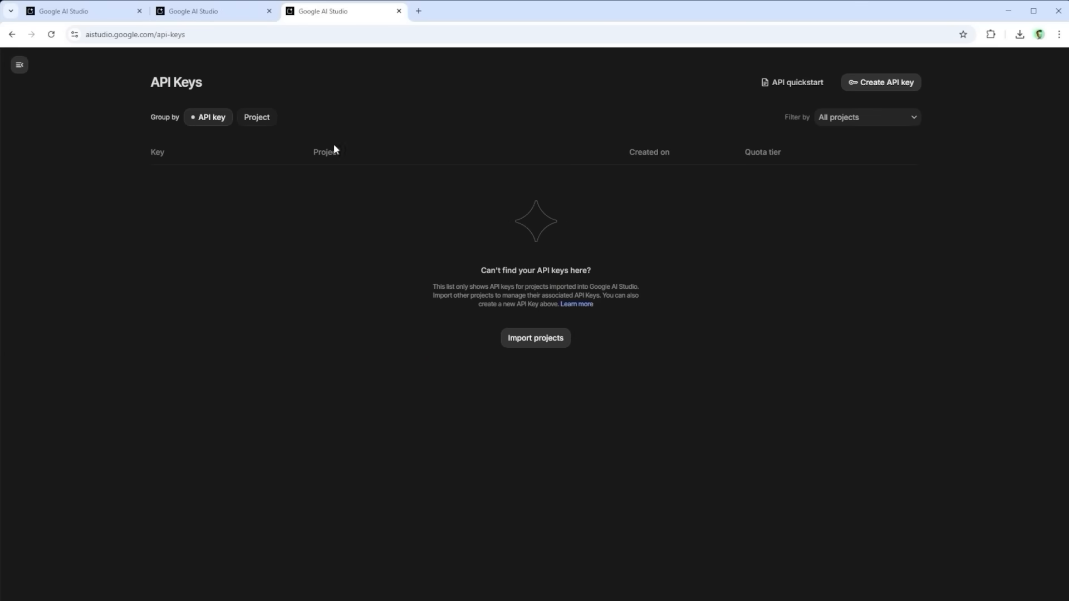
left_click(213, 11)
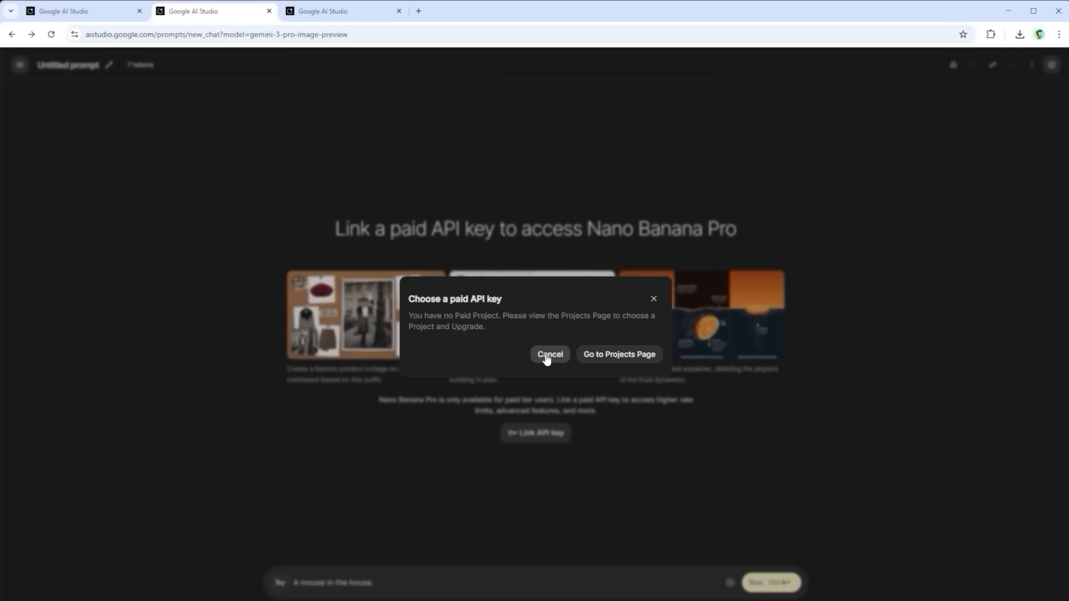
left_click(549, 354)
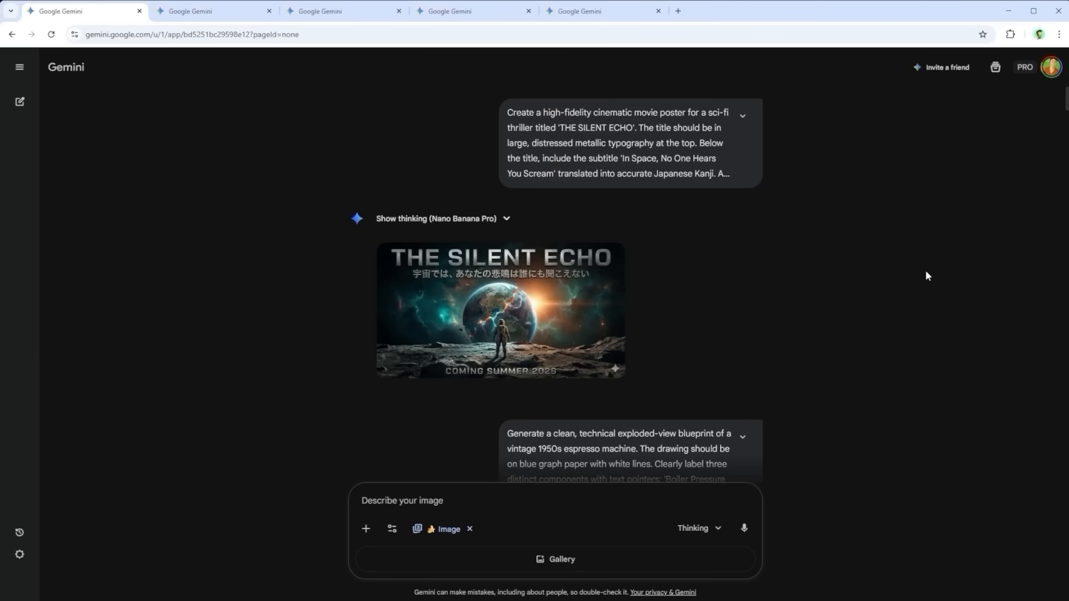
scroll("down", 3)
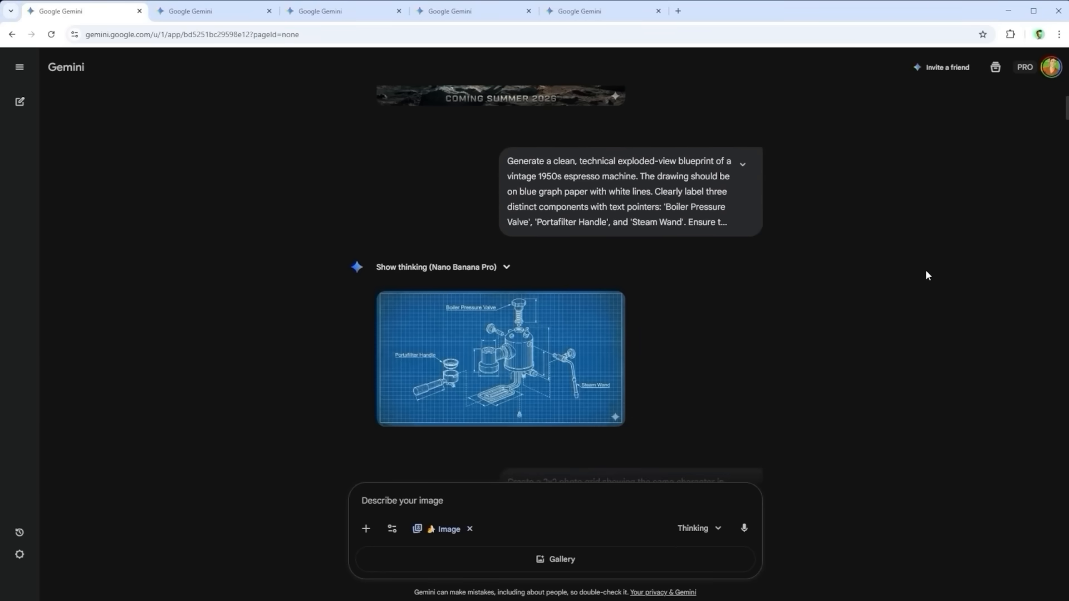
scroll("down", 3)
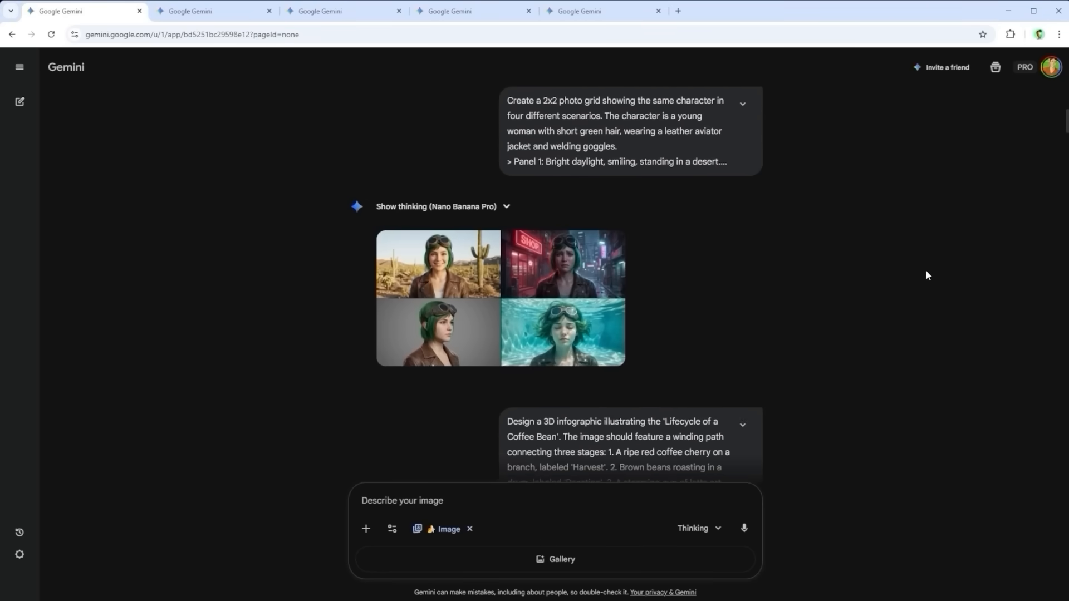
scroll("down", 3)
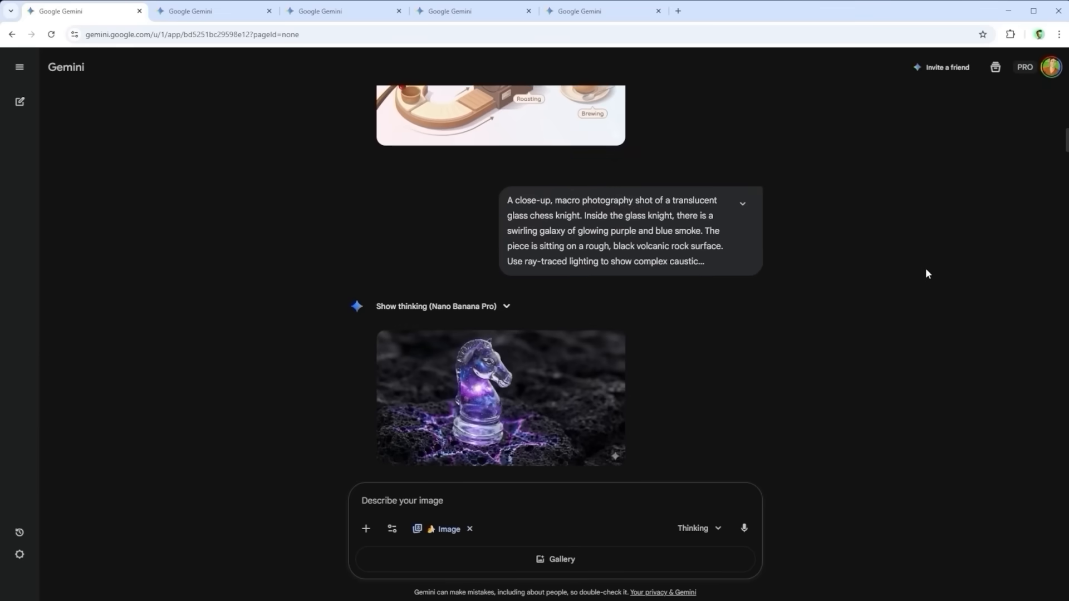
scroll("down", 3)
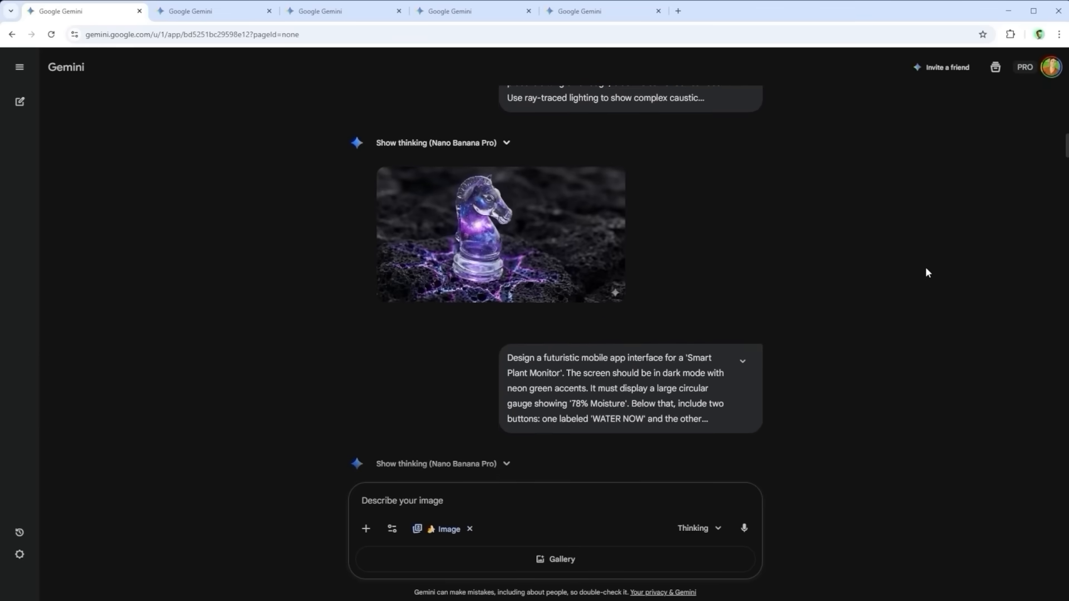
scroll("down", 3)
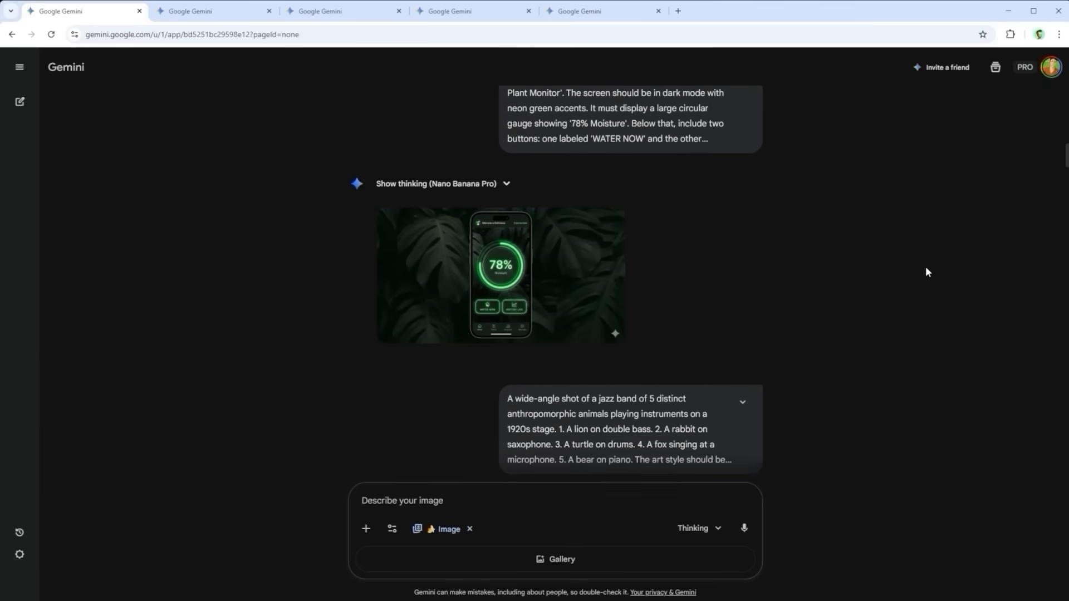
scroll("down", 3)
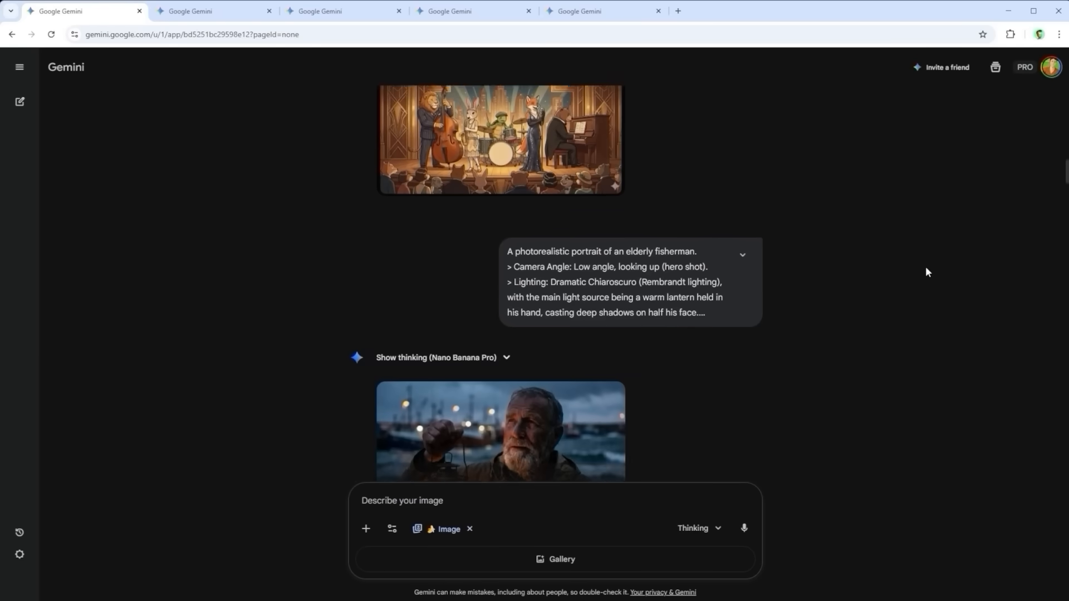
scroll("down", 3)
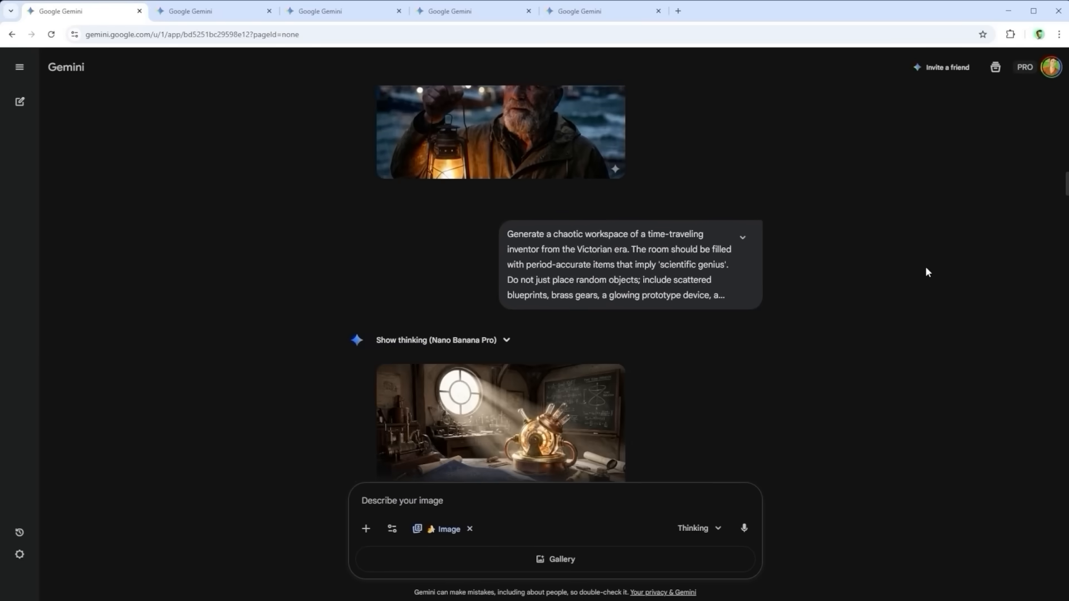
scroll("down", 3)
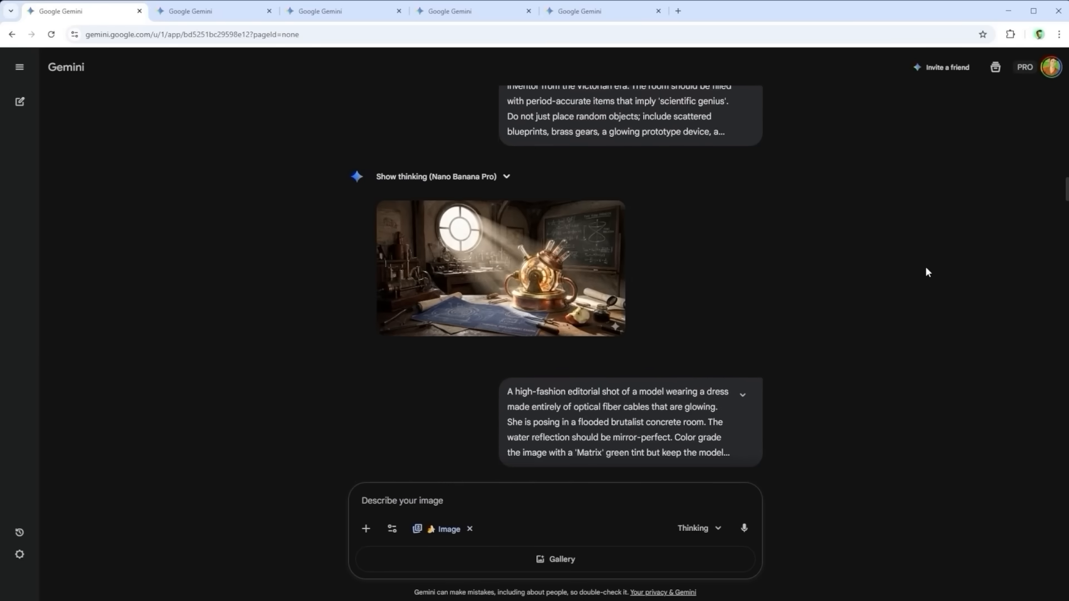
scroll("down", 3)
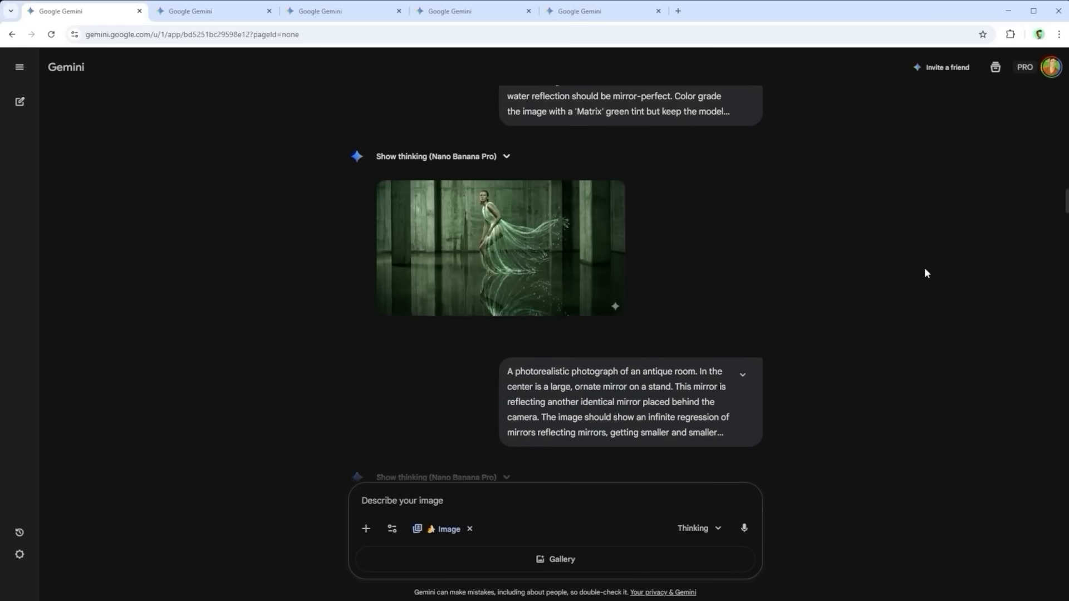
scroll("down", 3)
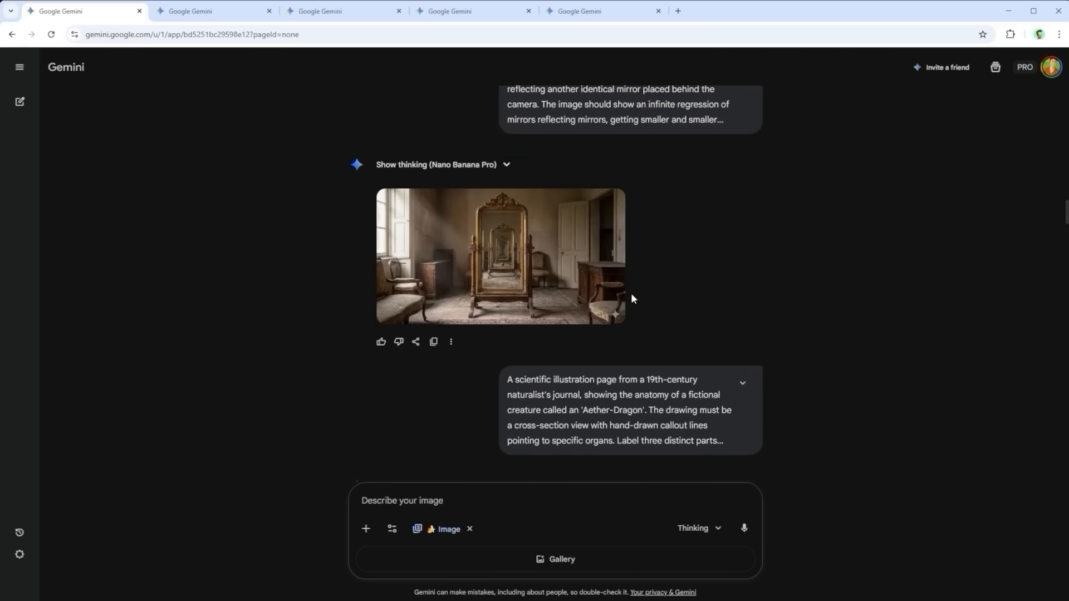
mouse_move(732, 294)
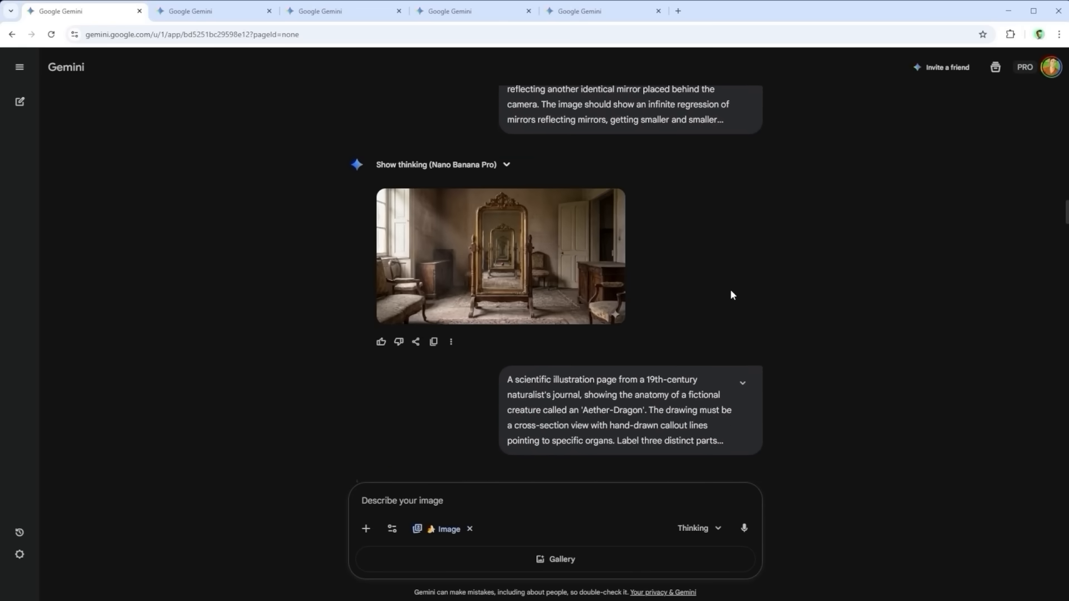
scroll("down", 3)
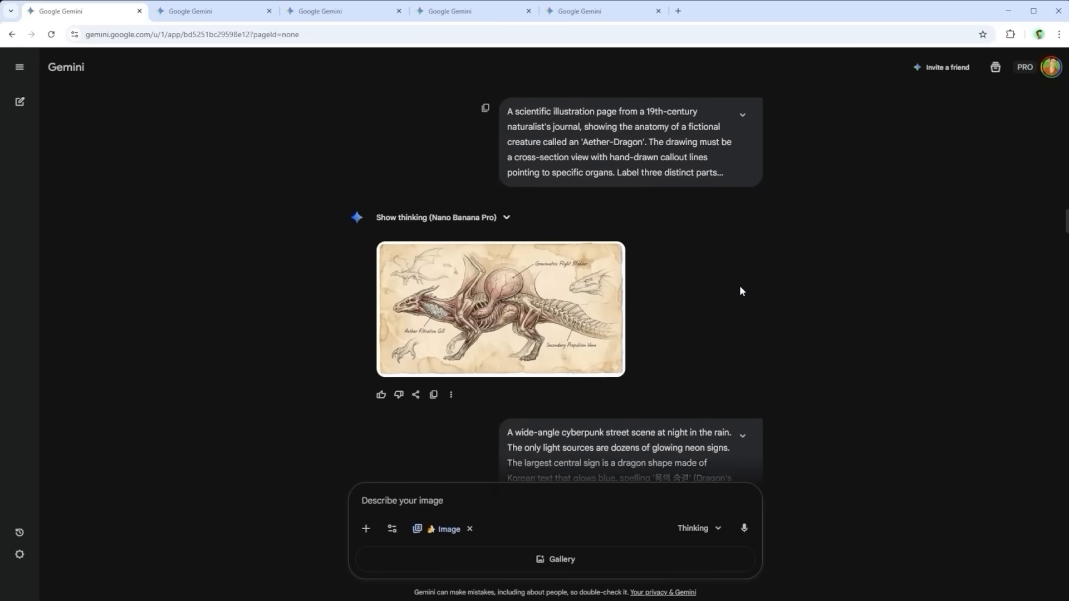
scroll("down", 3)
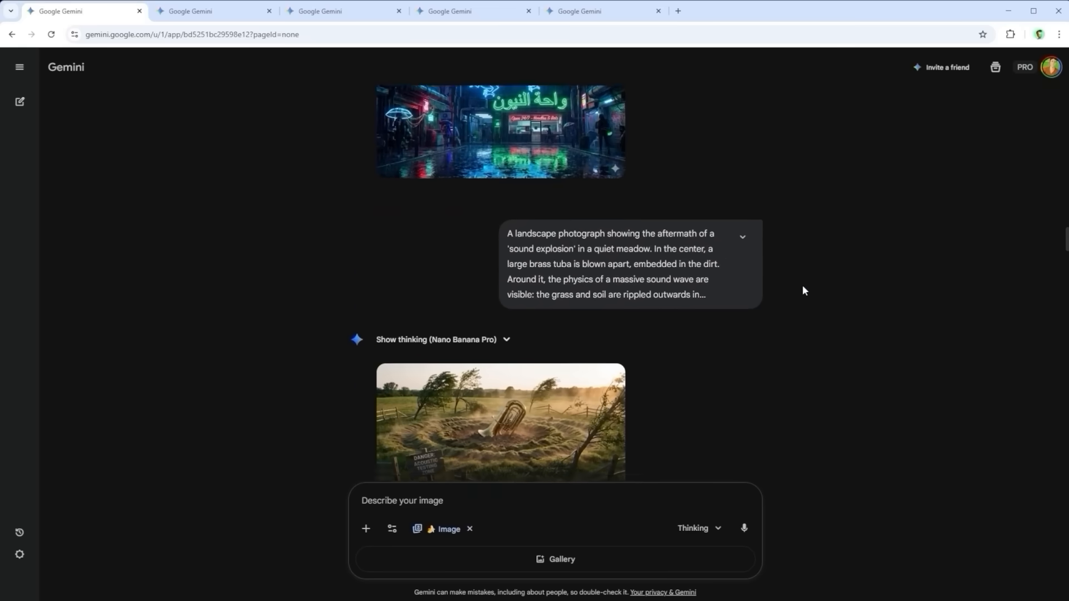
left_click(213, 12)
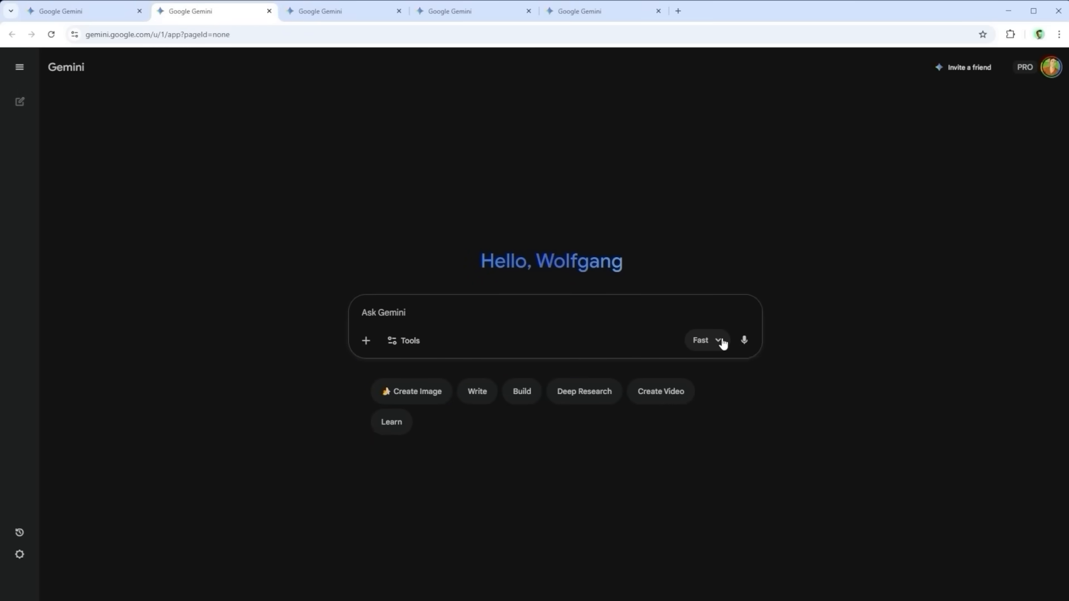
Step: Set the chat to the Thinking model with Create images enabled under Tools
left_click(706, 341)
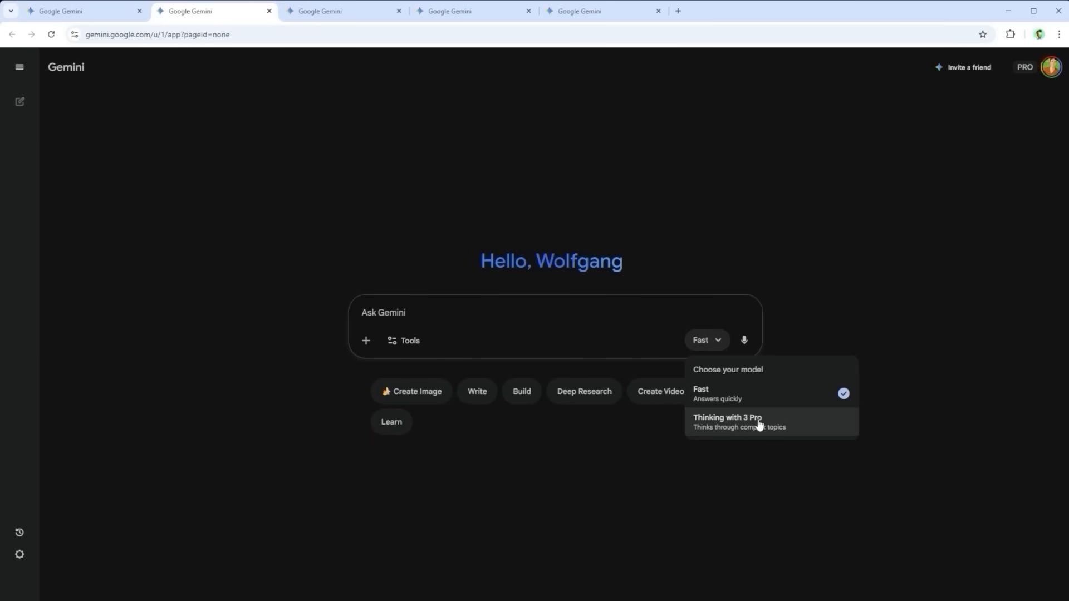
left_click(727, 422)
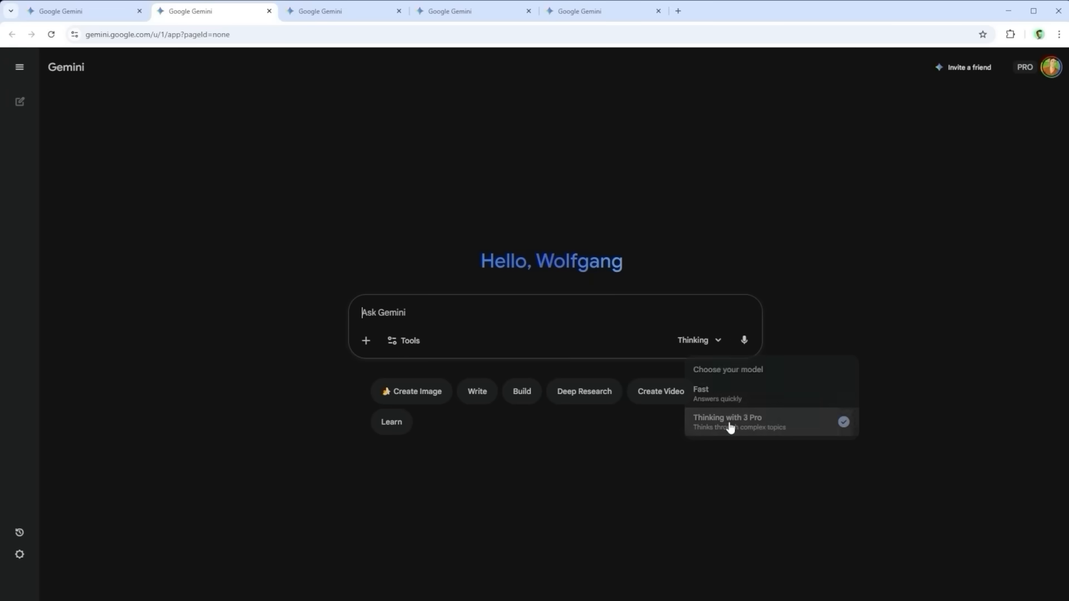
left_click(403, 341)
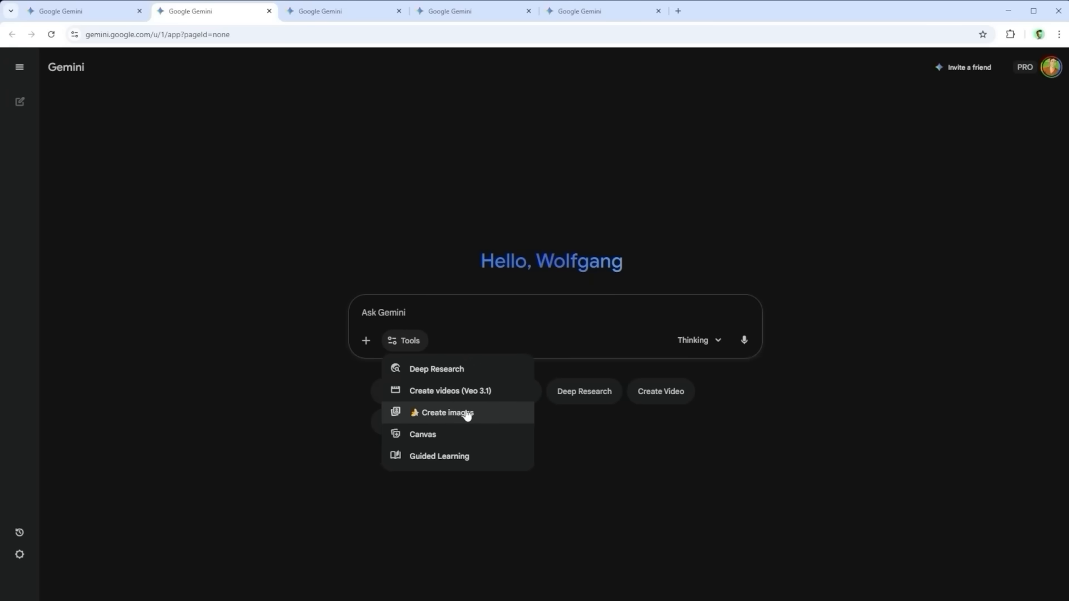
left_click(448, 412)
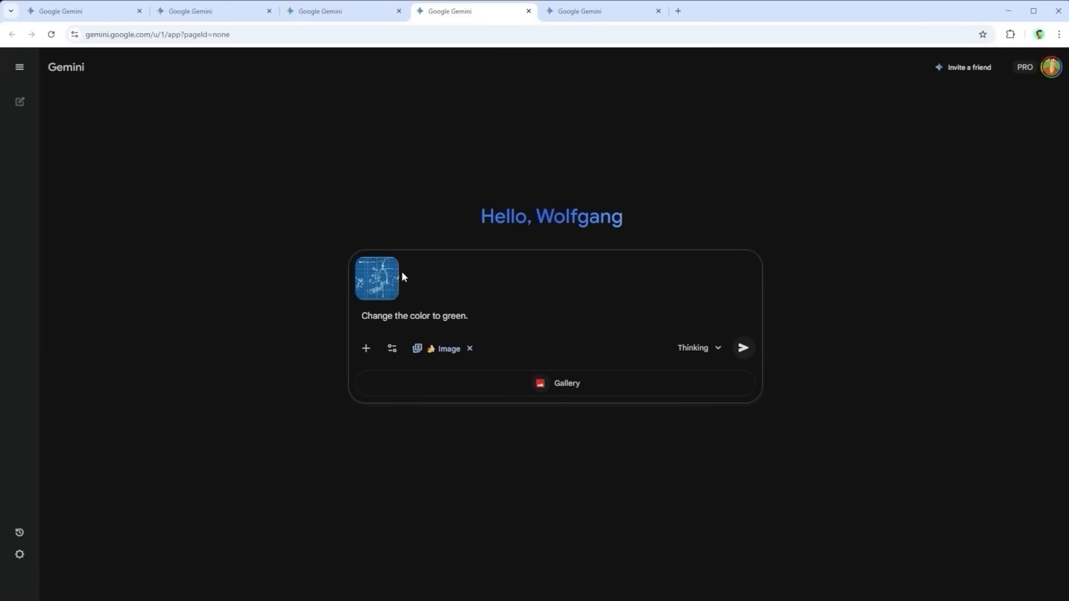
Step: Select the recolour prompt and switch to the chat showing the diagram recoloured green
triple_click(414, 315)
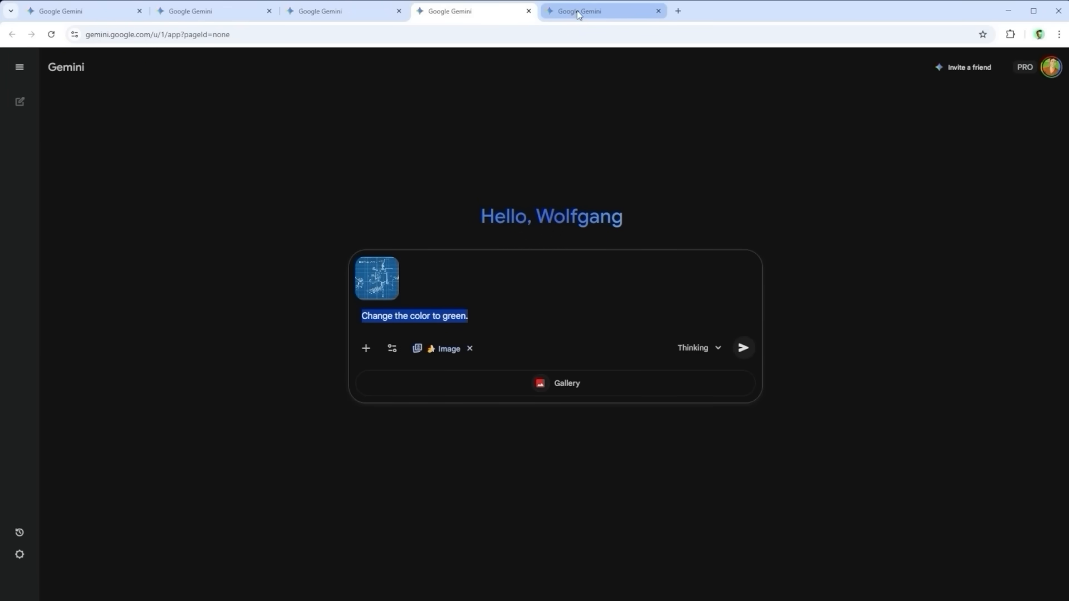
left_click(743, 348)
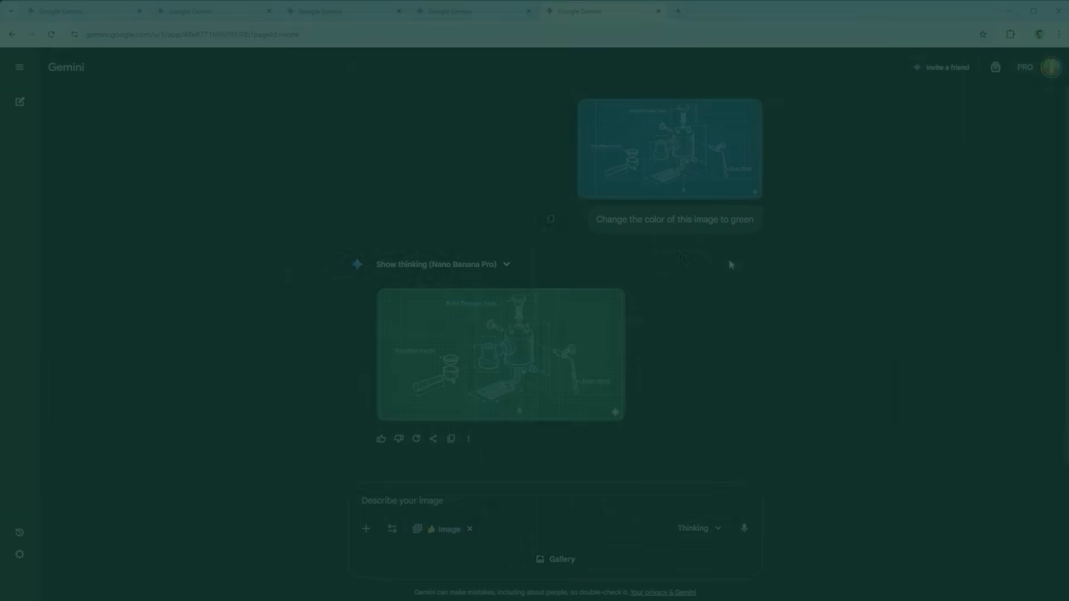
left_click(500, 355)
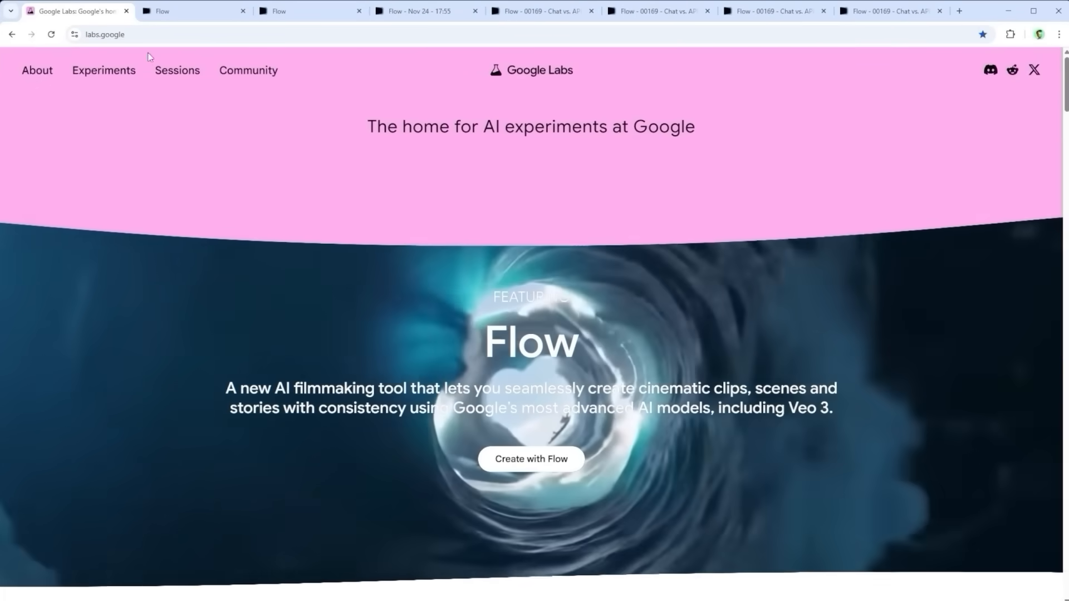
Step: Open the Nov 24 Flow project in Create Image mode and show its outputs-per-prompt and model settings
left_click(194, 11)
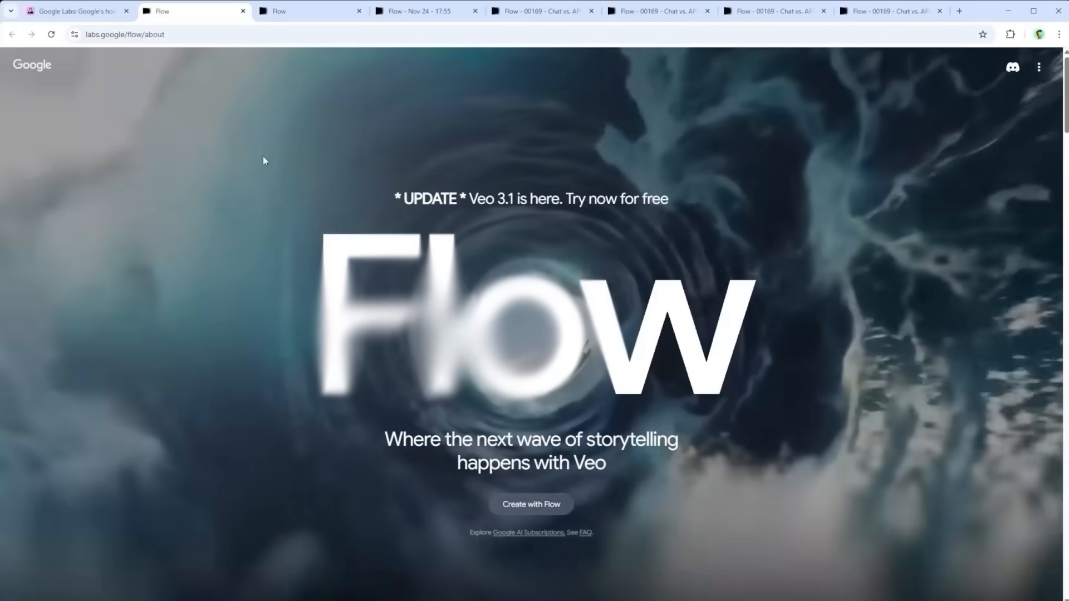
left_click(310, 11)
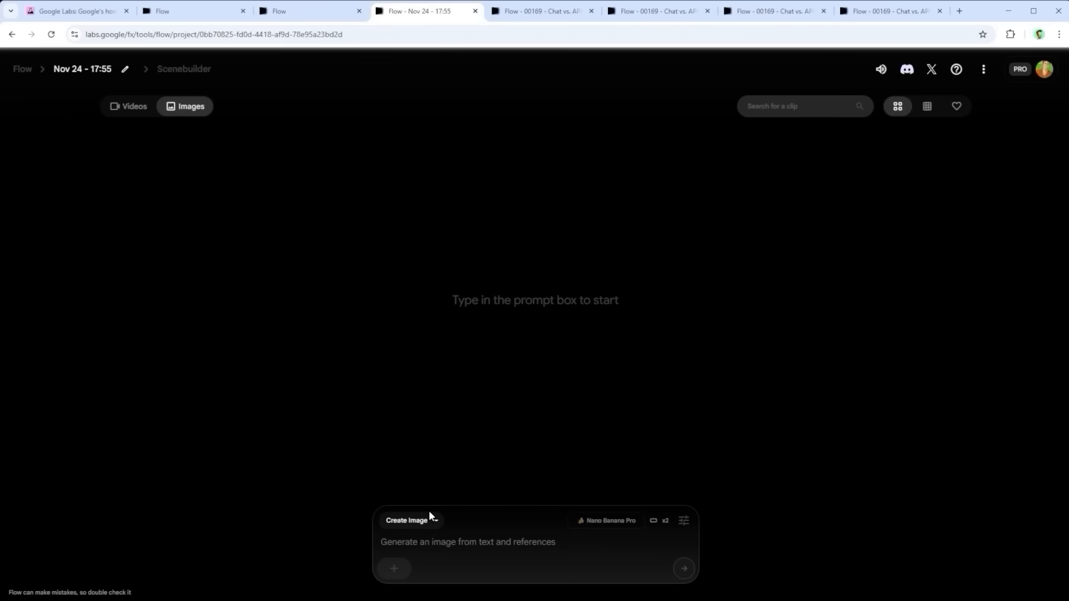
left_click(411, 520)
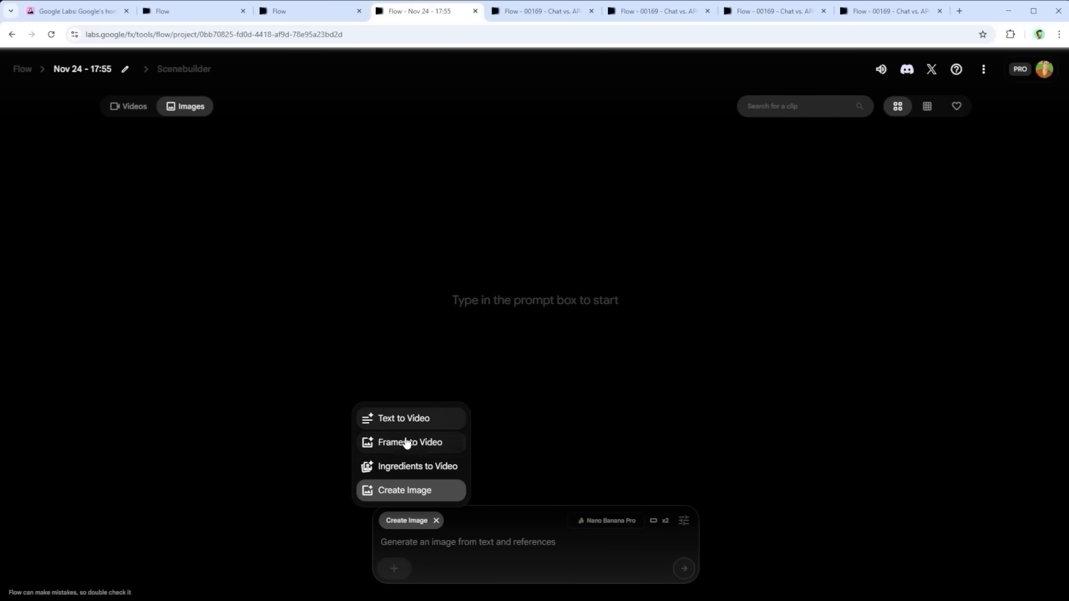
mouse_move(368, 497)
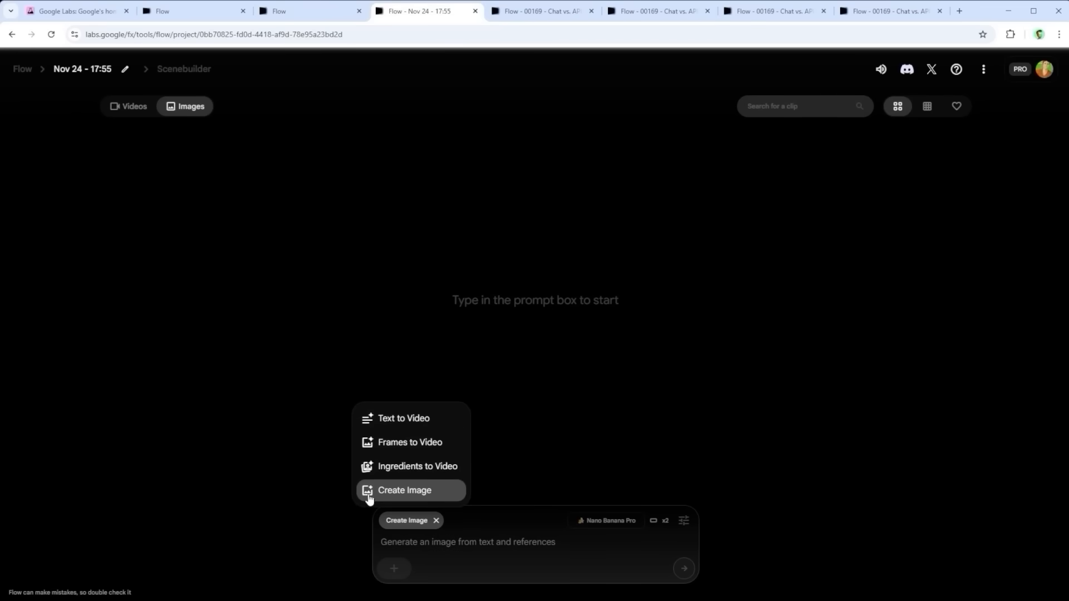
mouse_move(385, 494)
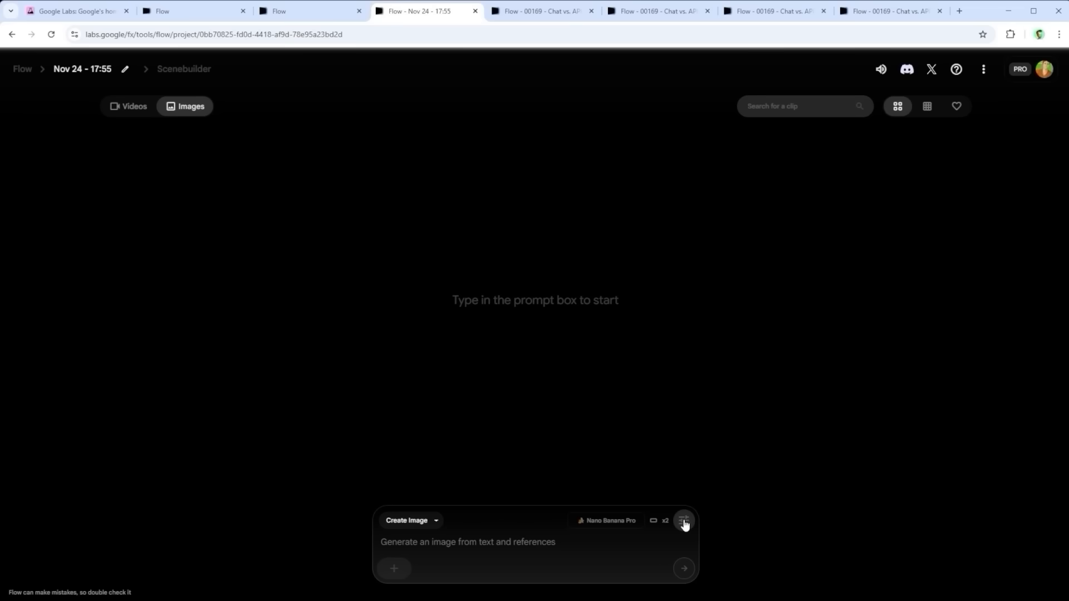
left_click(683, 520)
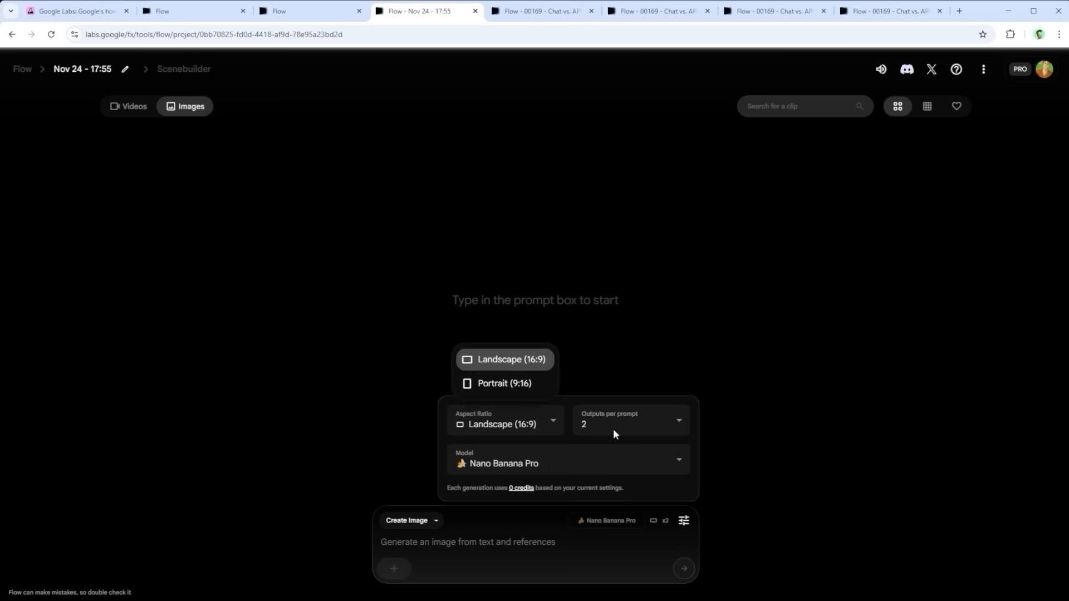
left_click(626, 424)
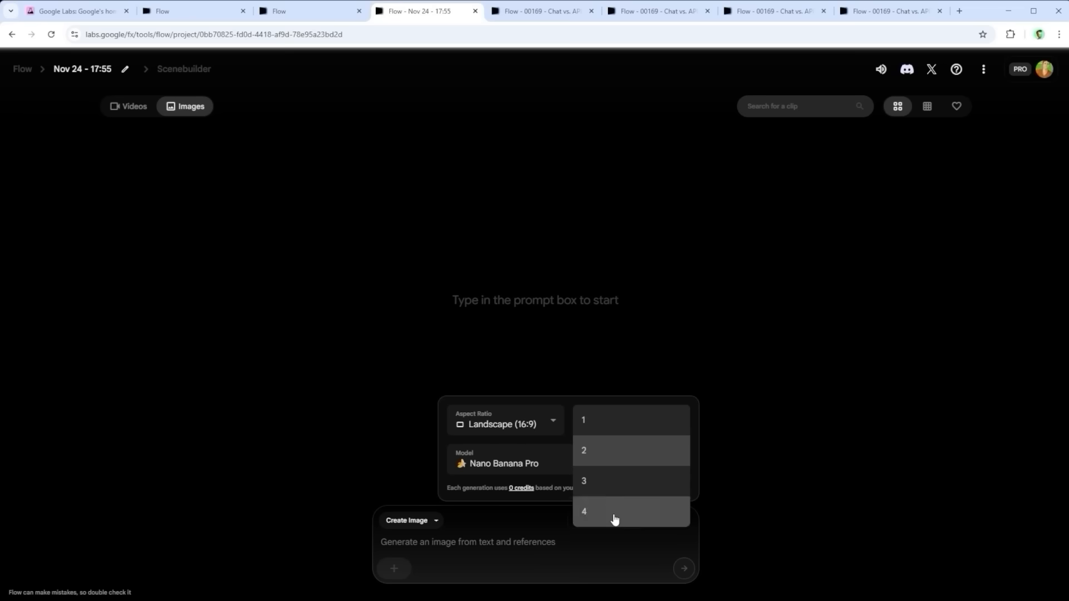
mouse_move(592, 515)
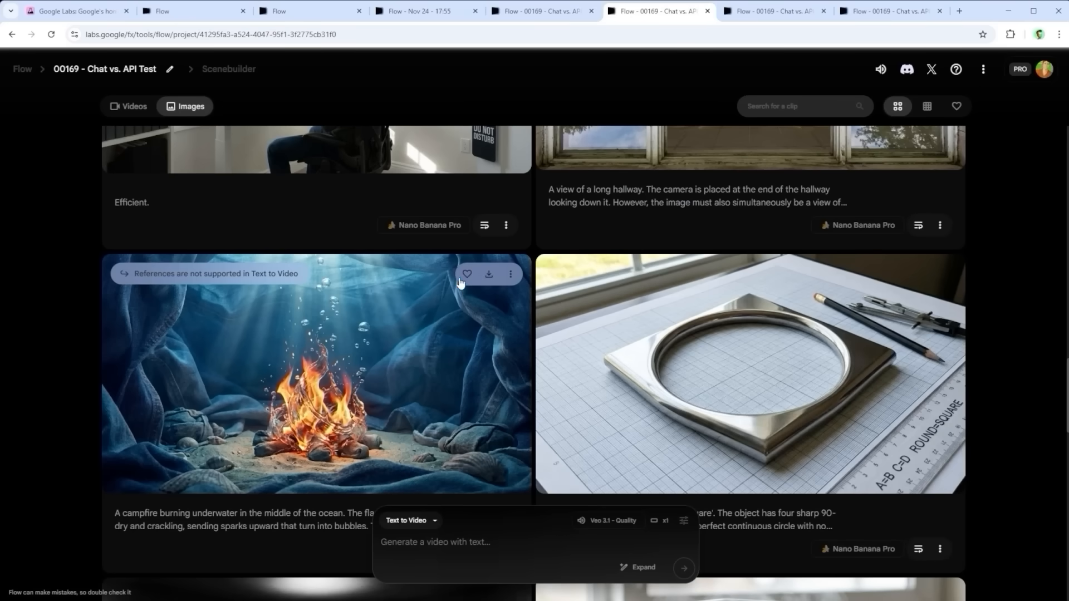
mouse_move(469, 289)
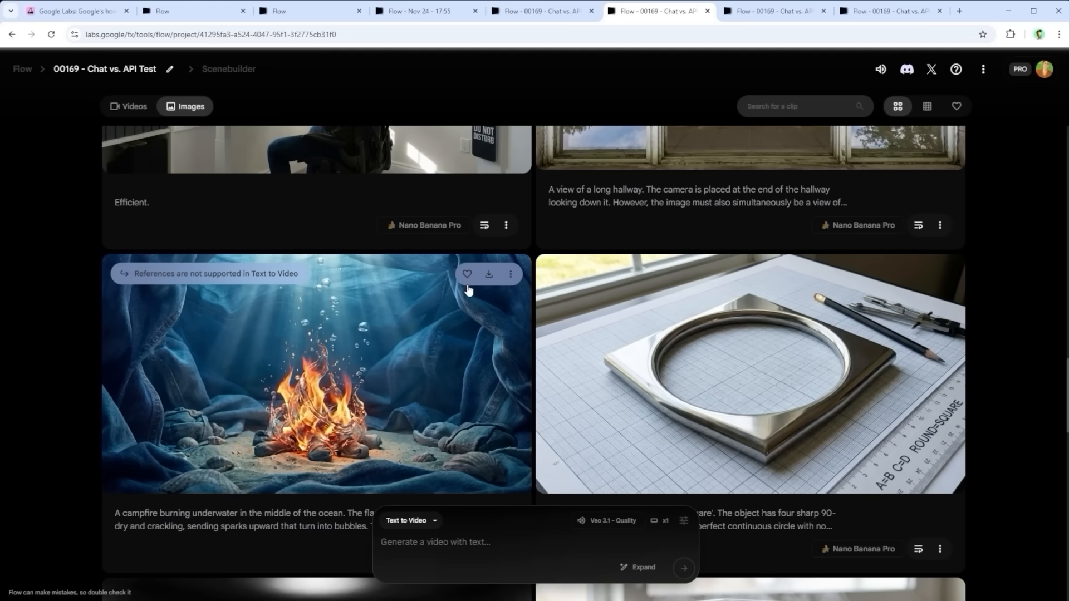
Step: In the image editor, outline the dancer in red and box the upper right wall
left_click(775, 11)
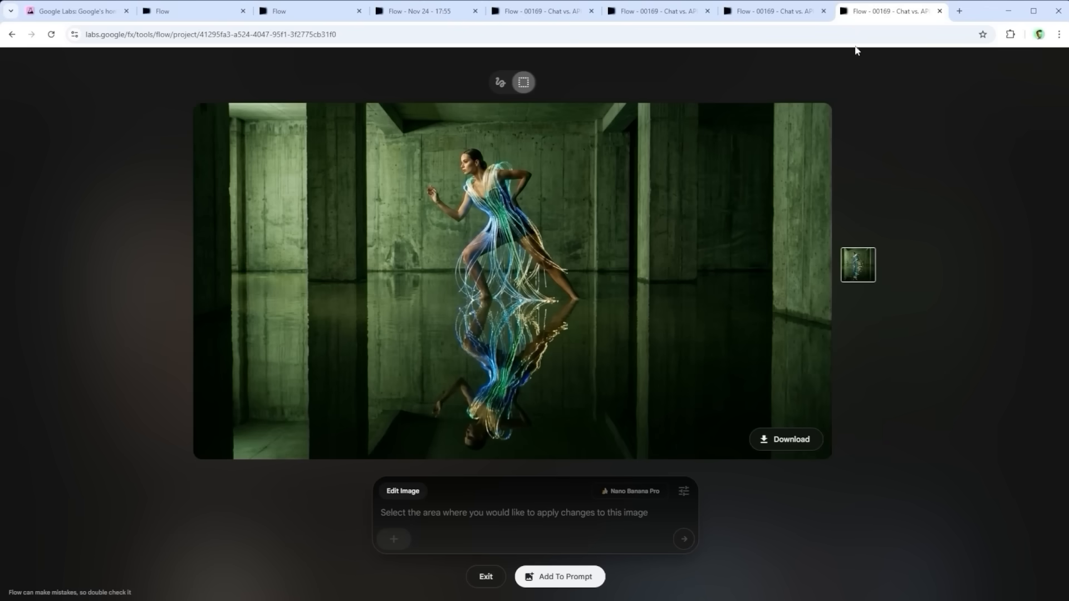
mouse_move(560, 87)
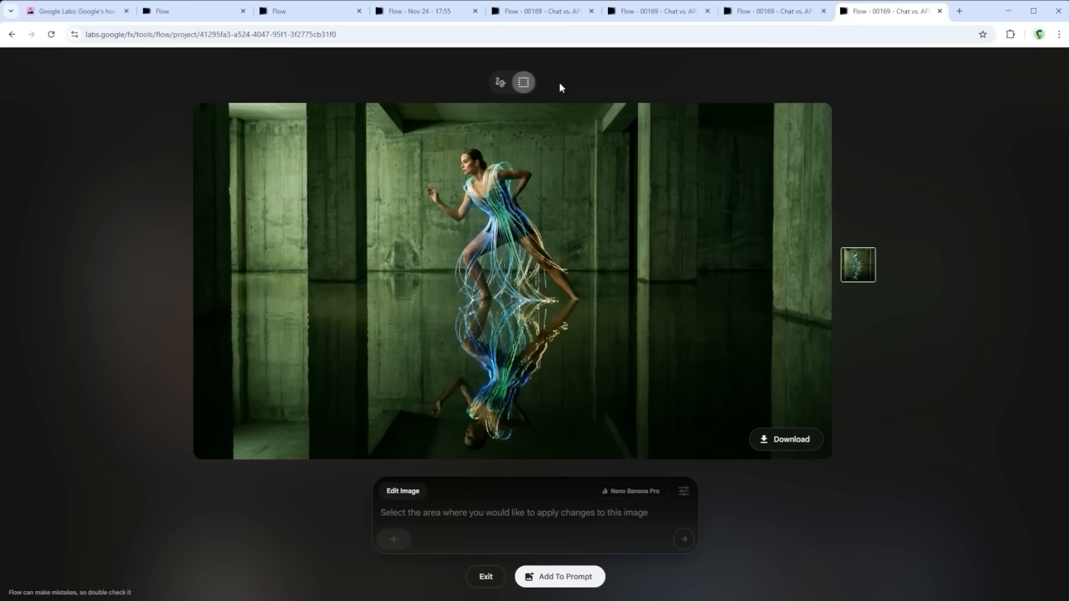
left_click_drag(565, 155, 773, 392)
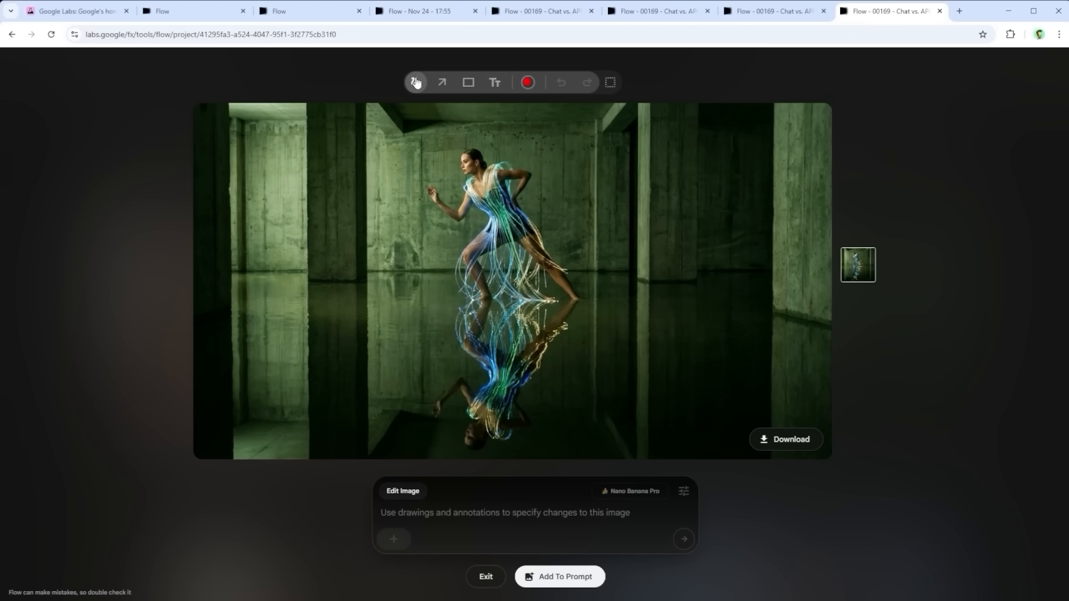
mouse_move(415, 71)
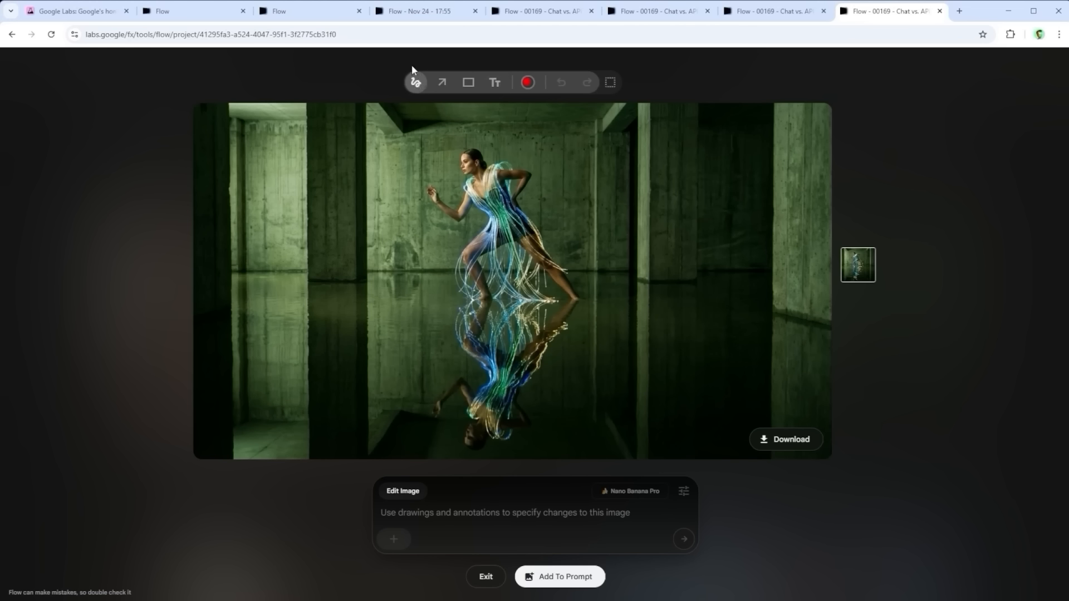
left_click_drag(463, 135, 514, 315)
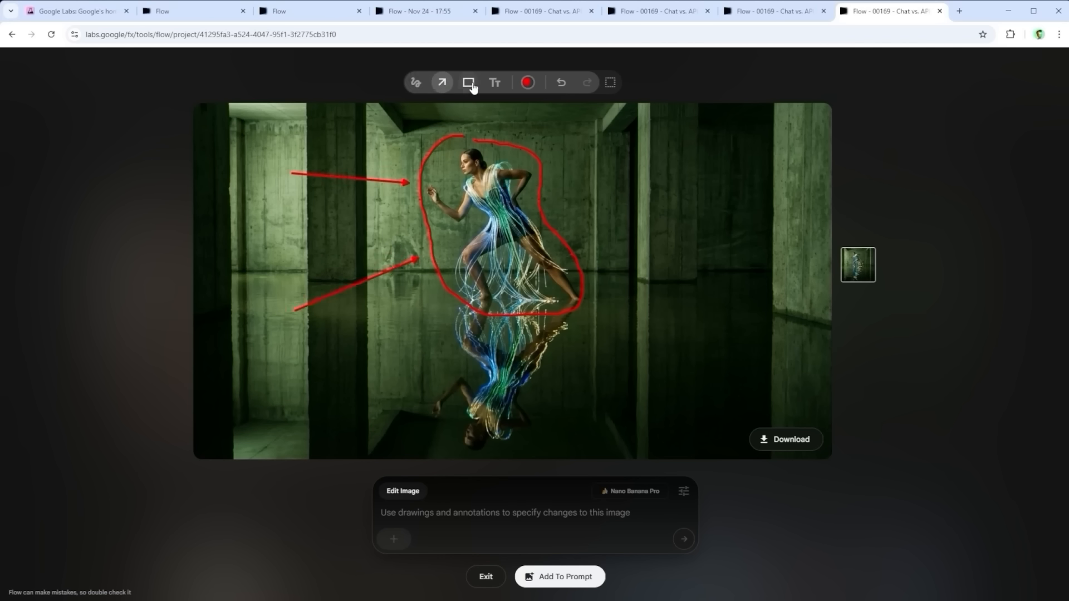
left_click_drag(574, 117, 749, 218)
type("Hello")
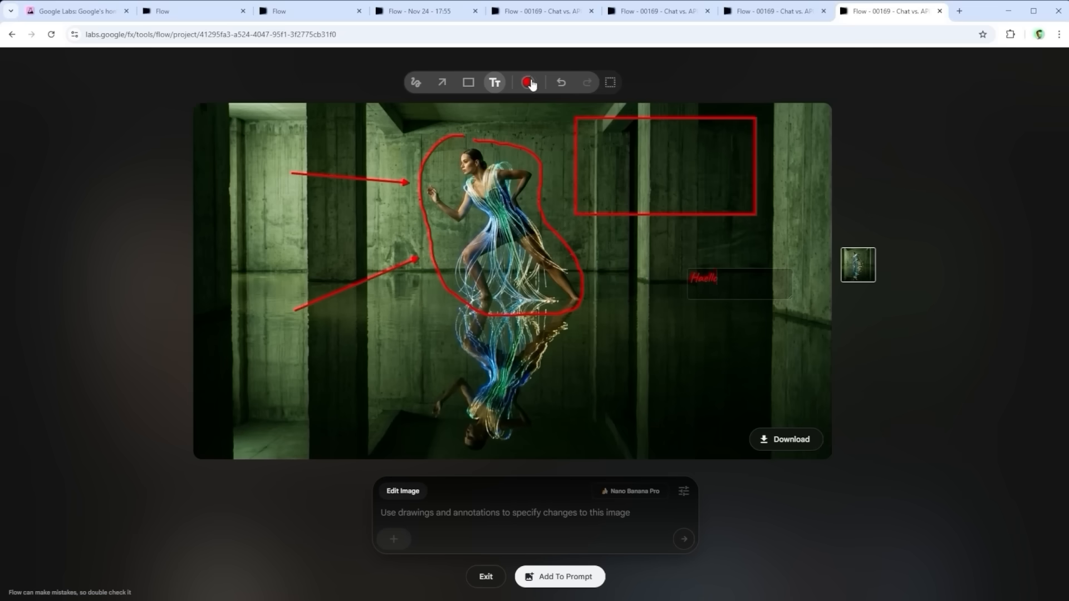
Step: Clear the annotations and redraw a single red loop around the dancer
left_click(528, 82)
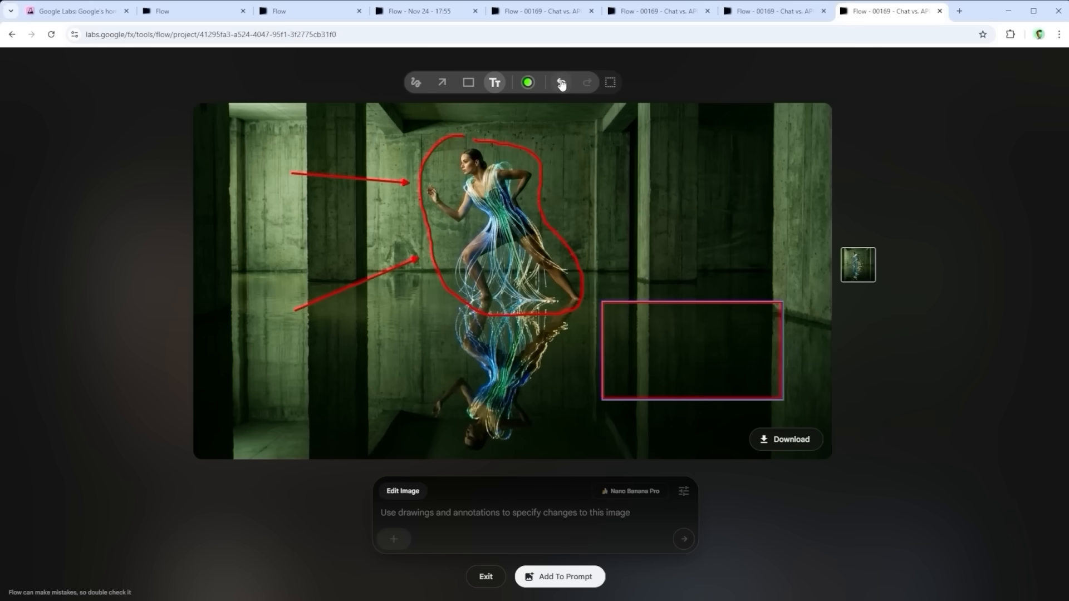
left_click(560, 82)
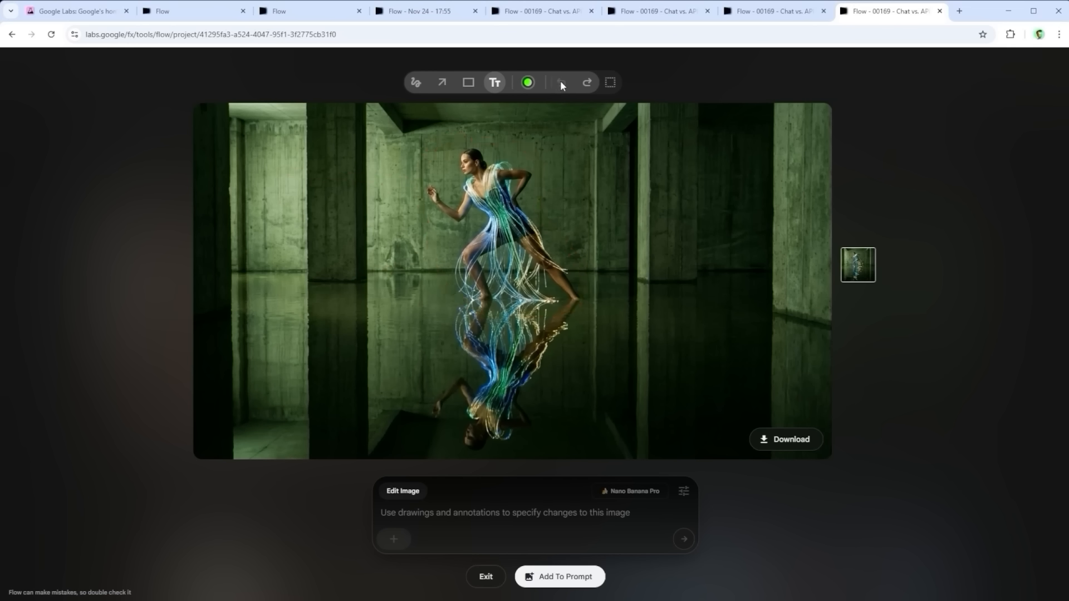
left_click_drag(478, 135, 518, 308)
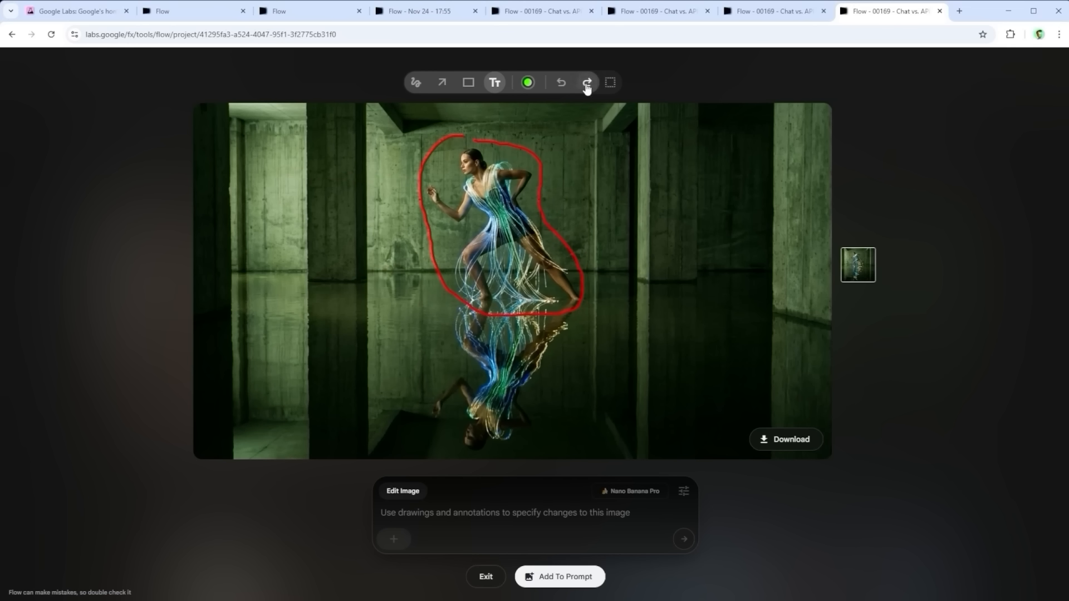
left_click(586, 81)
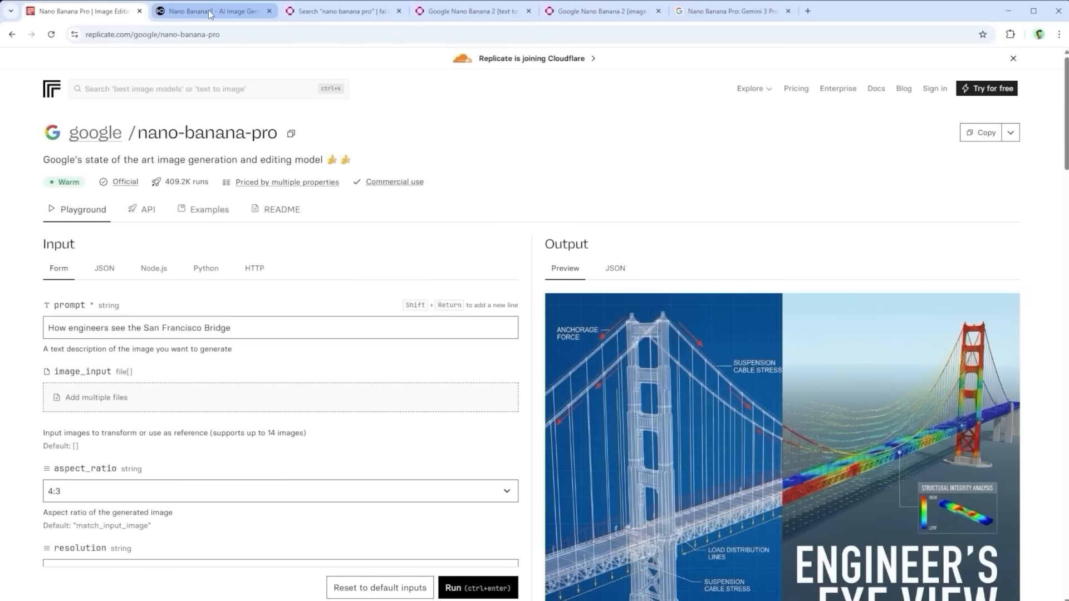
Step: Show the fal.ai Explore results for 'nano banana pro' listing the model variants
left_click(344, 11)
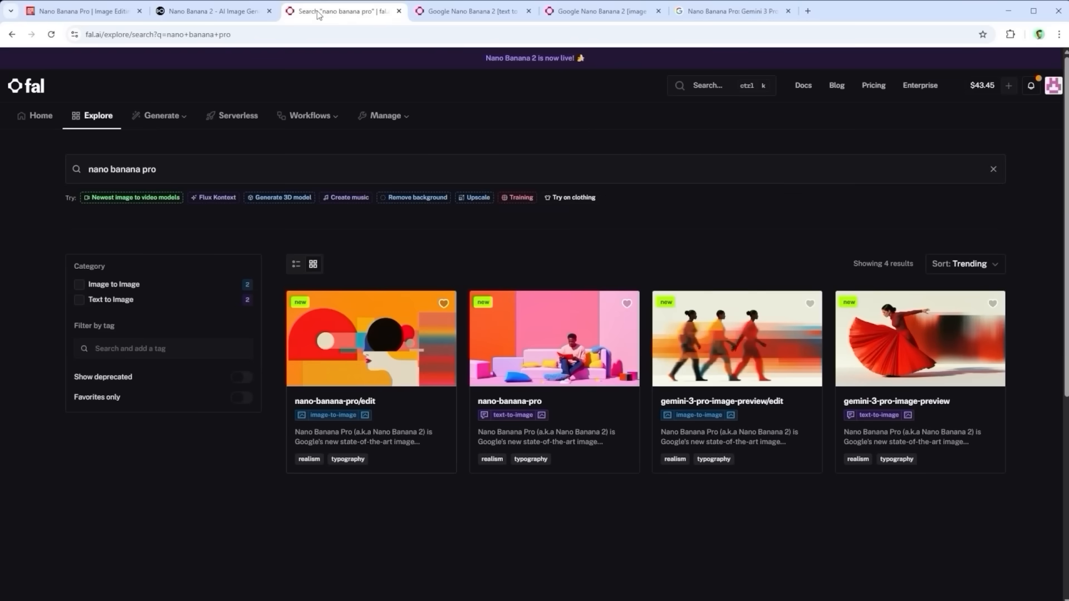
triple_click(123, 169)
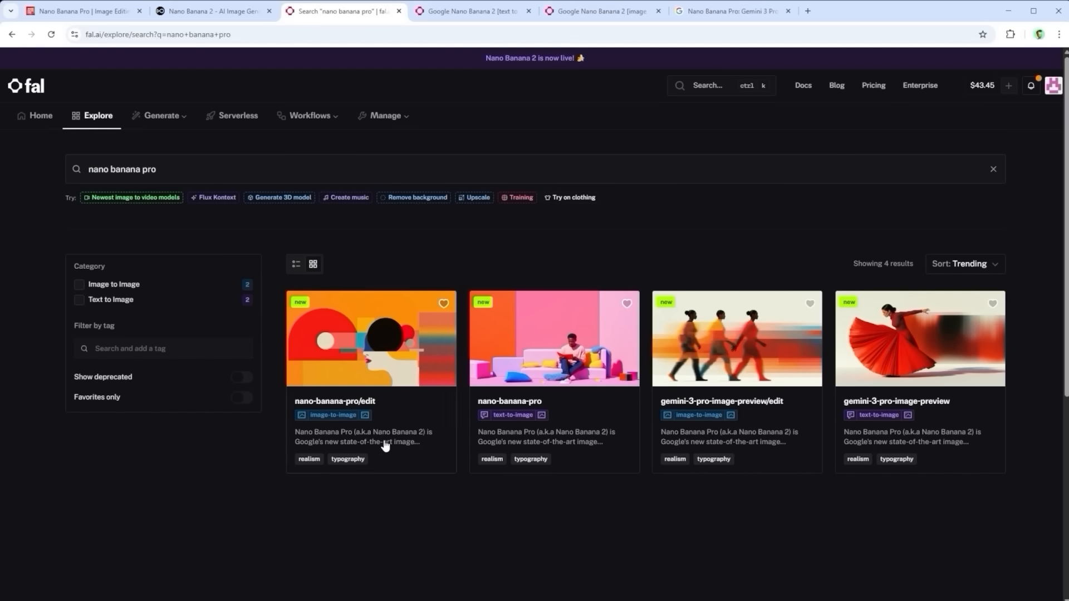
mouse_move(606, 343)
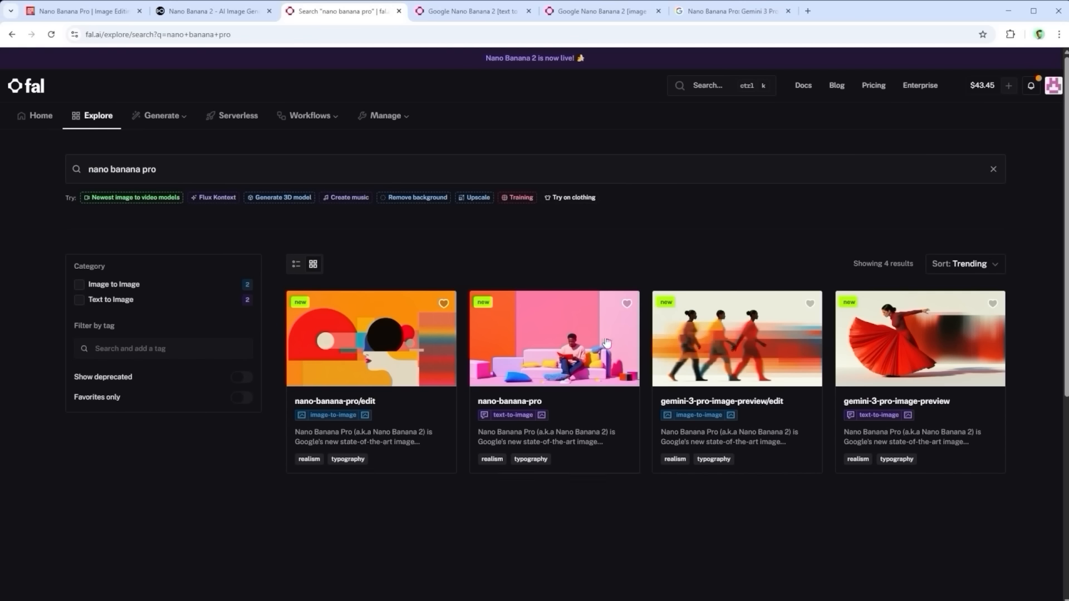
mouse_move(568, 334)
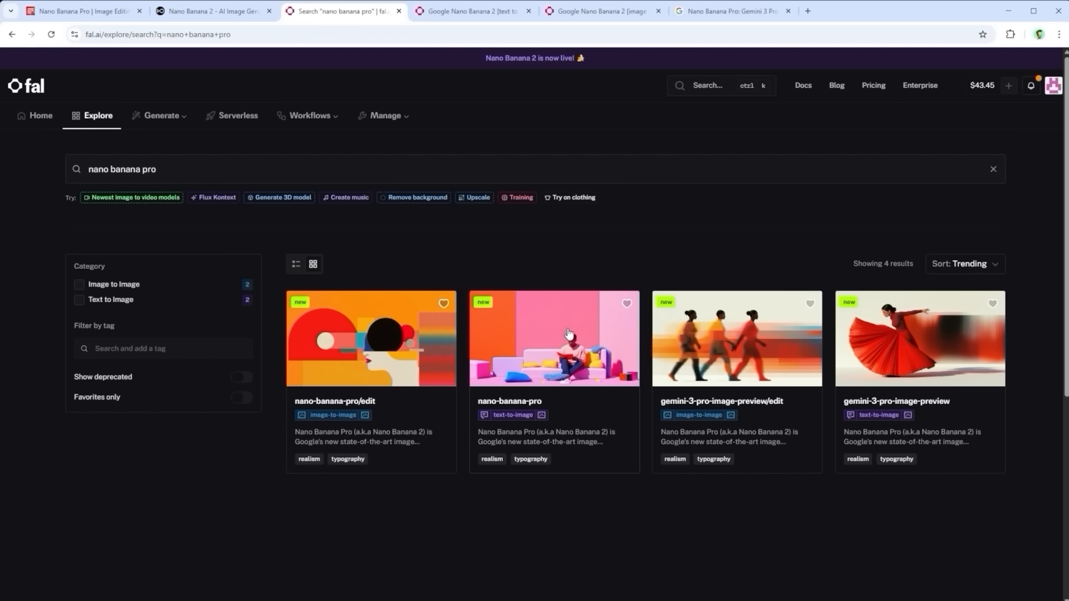
mouse_move(360, 320)
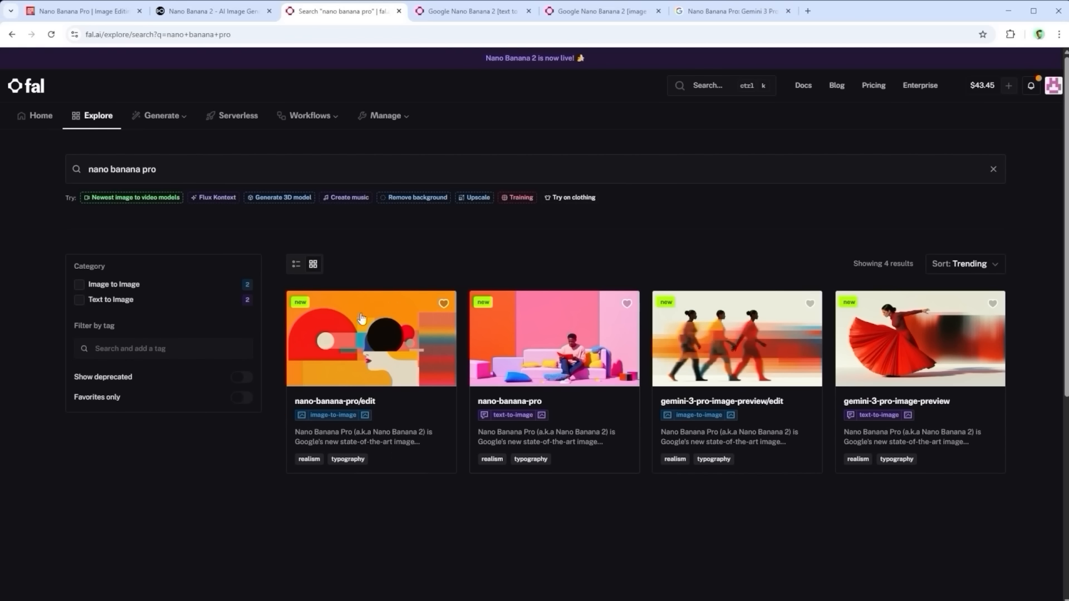
mouse_move(328, 376)
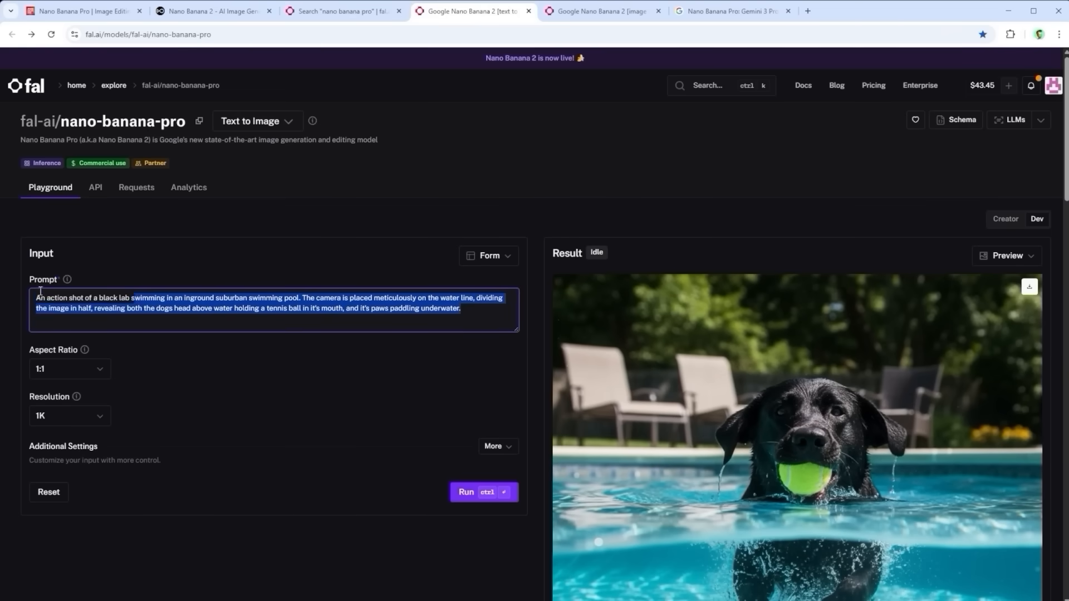
Step: Check the Resolution choices and raise Number of Images to 4 in the nano-banana-pro playground
left_click(68, 368)
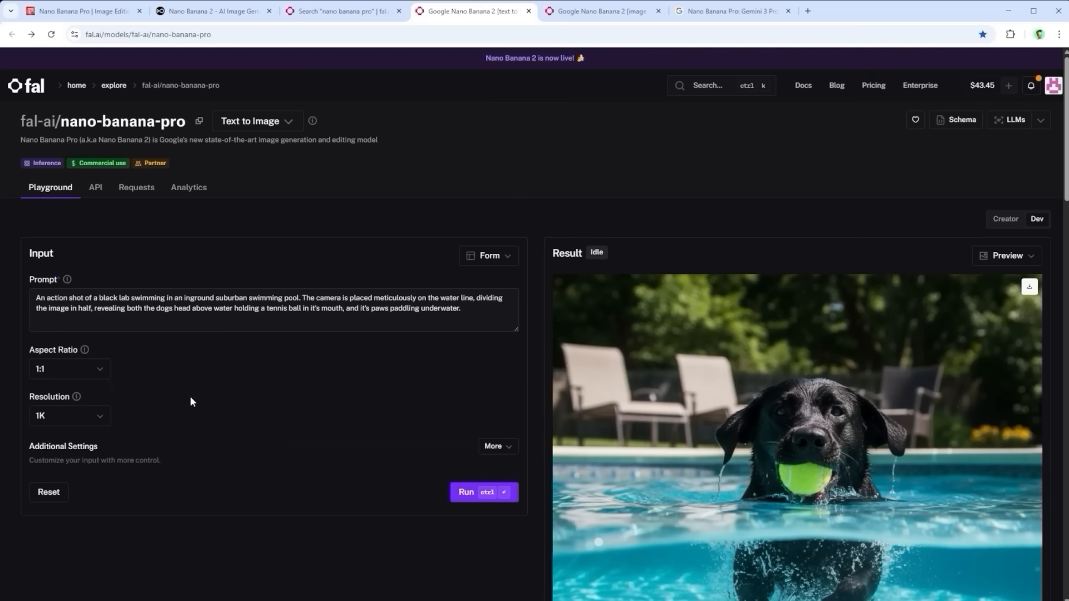
left_click(67, 416)
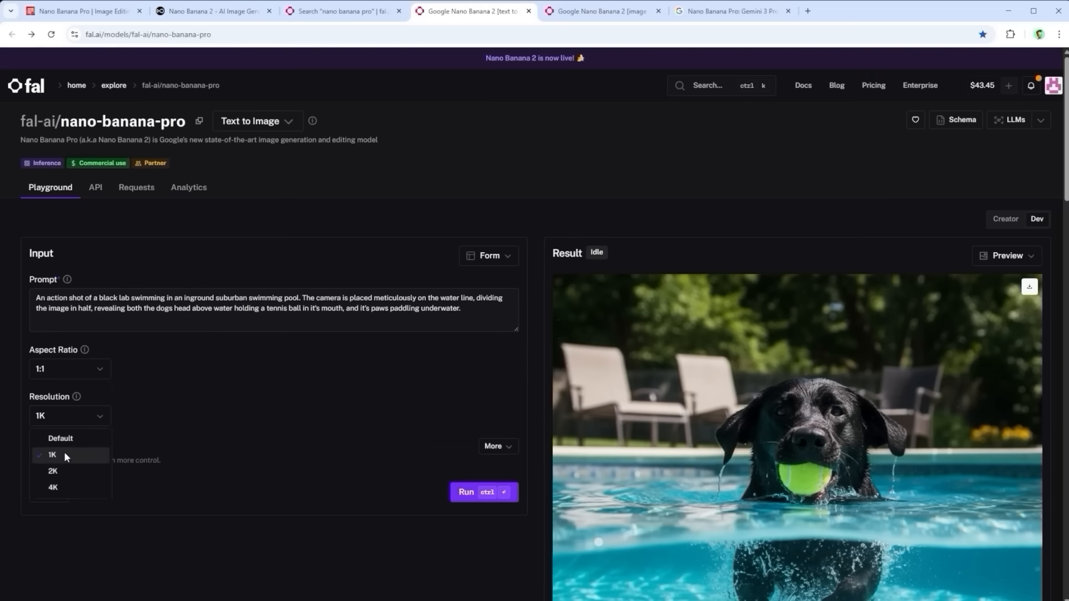
mouse_move(68, 471)
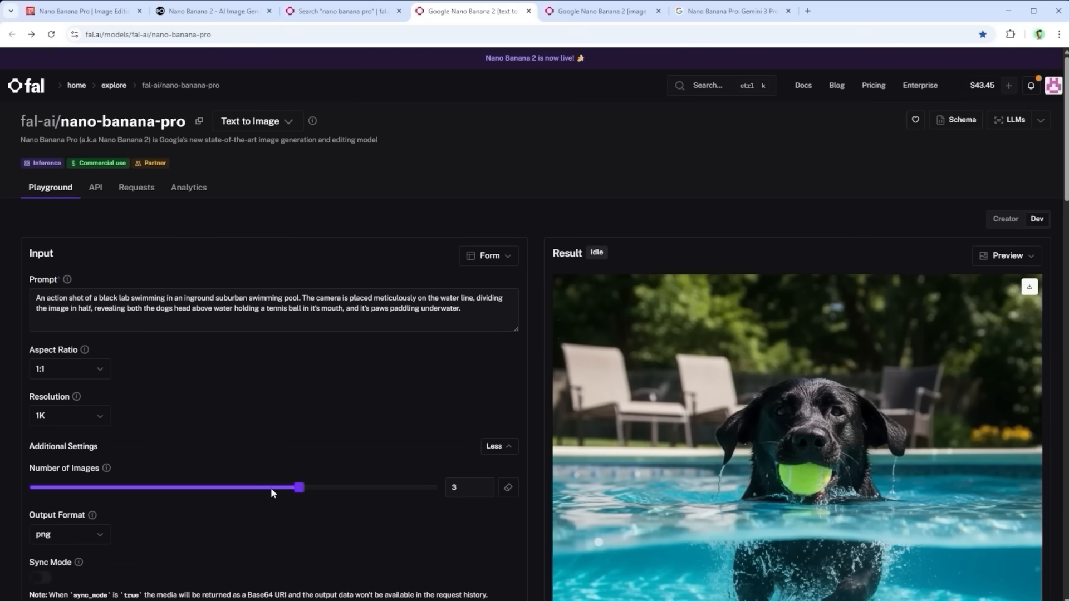
left_click_drag(298, 487, 430, 486)
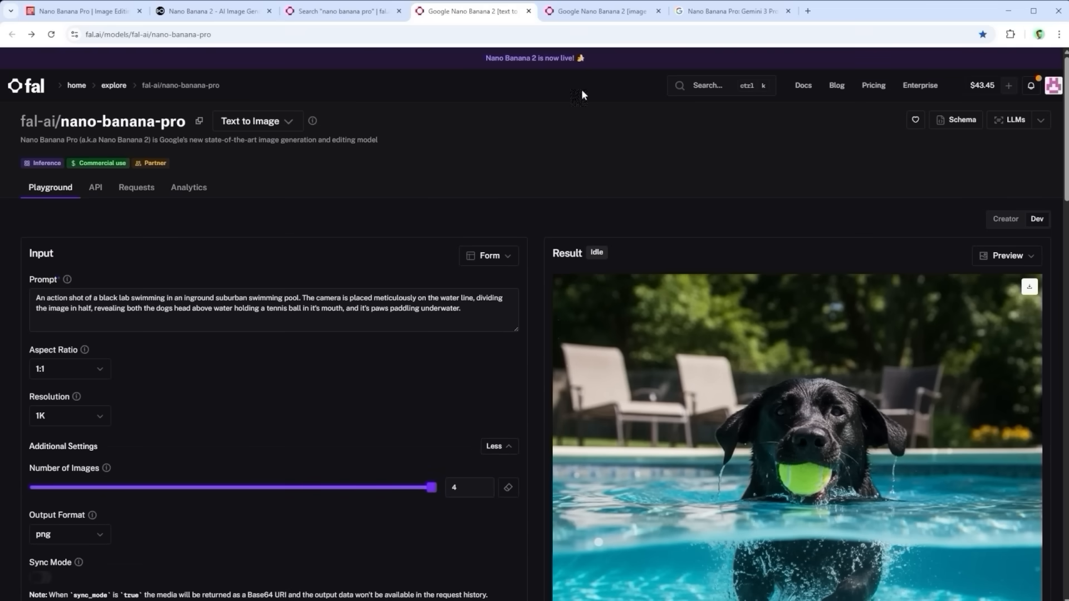
Step: View the fal-ai/nano-banana-pro/edit page with its coastline-driving prompt, two reference images and per-image price
left_click(600, 12)
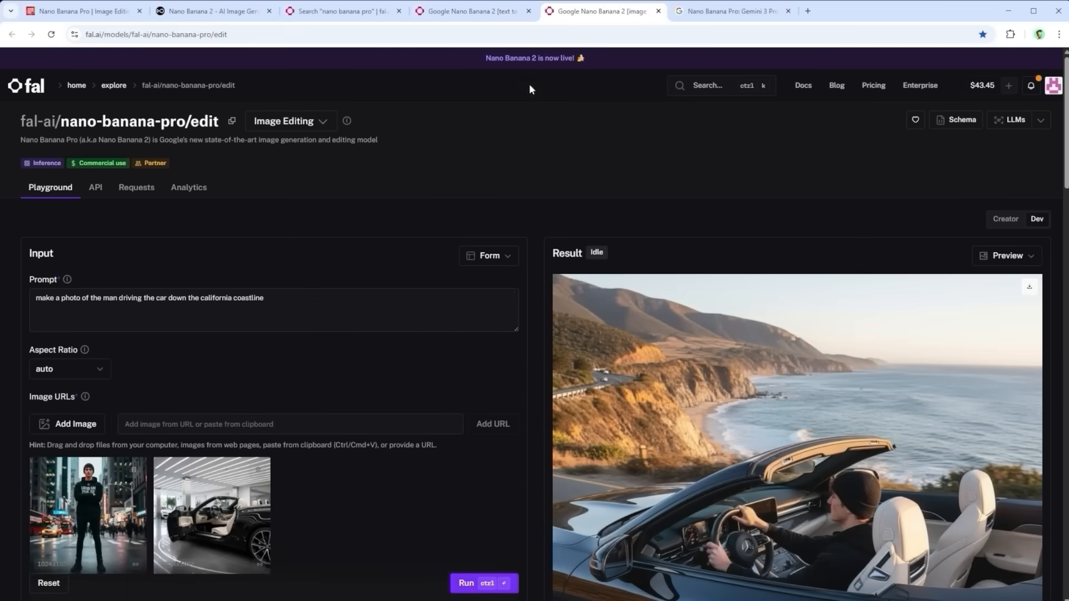
scroll("down", 3)
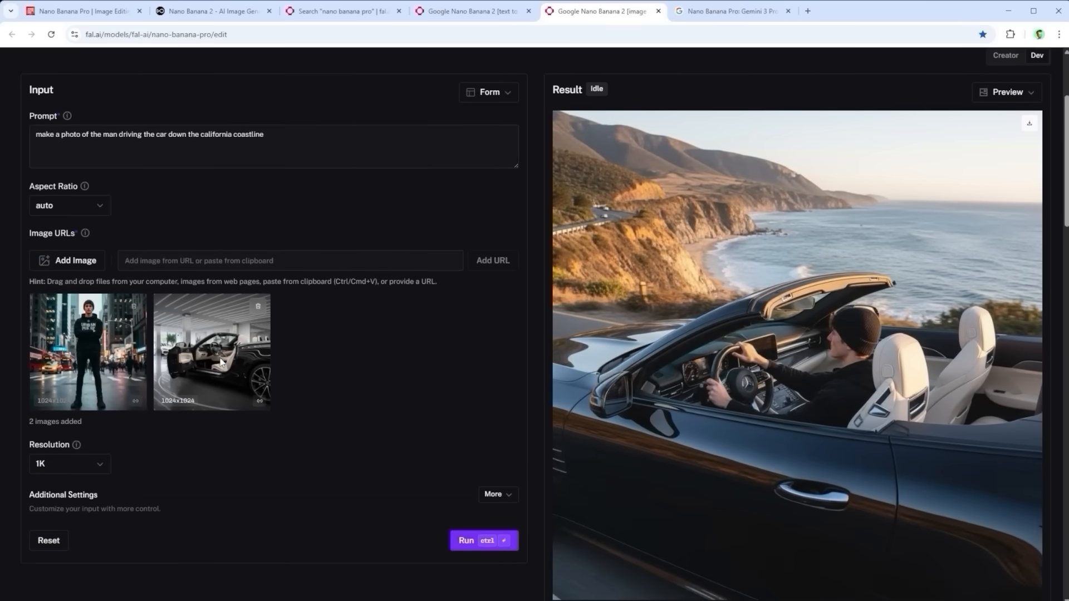
mouse_move(111, 219)
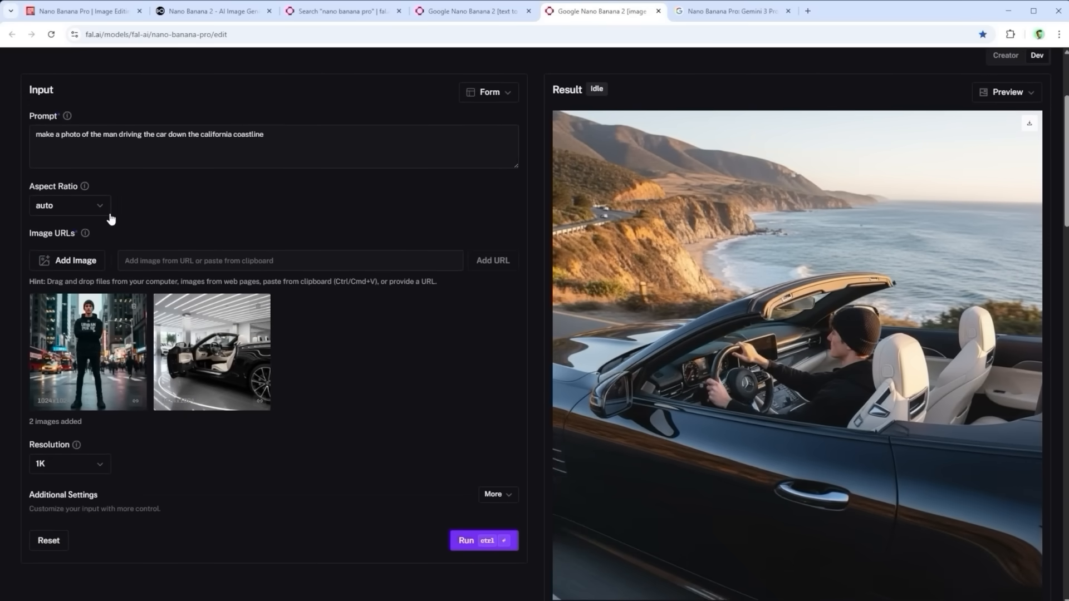
scroll("down", 3)
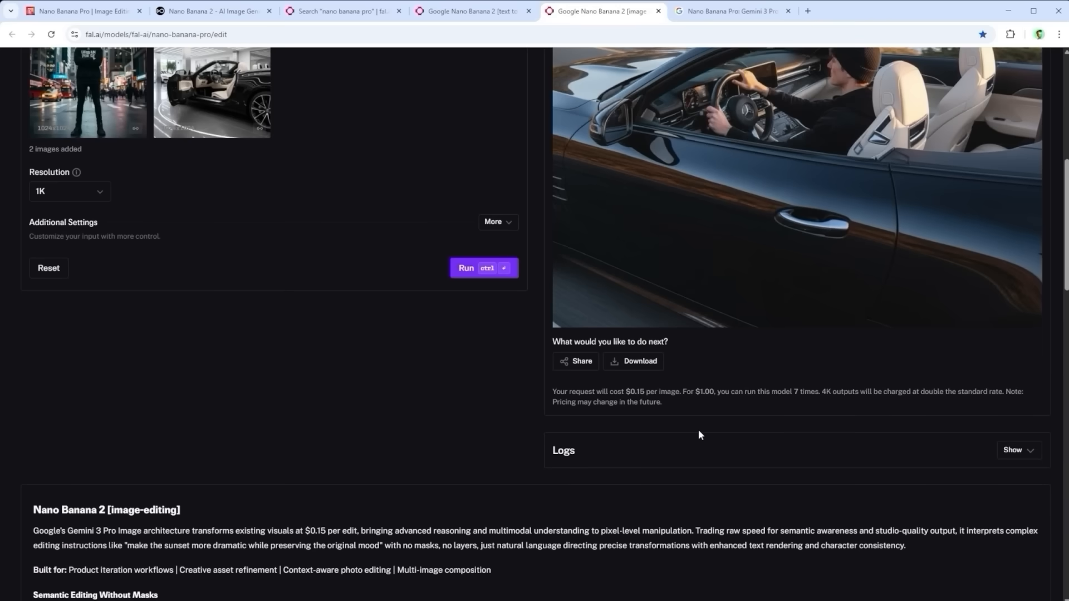
mouse_move(432, 378)
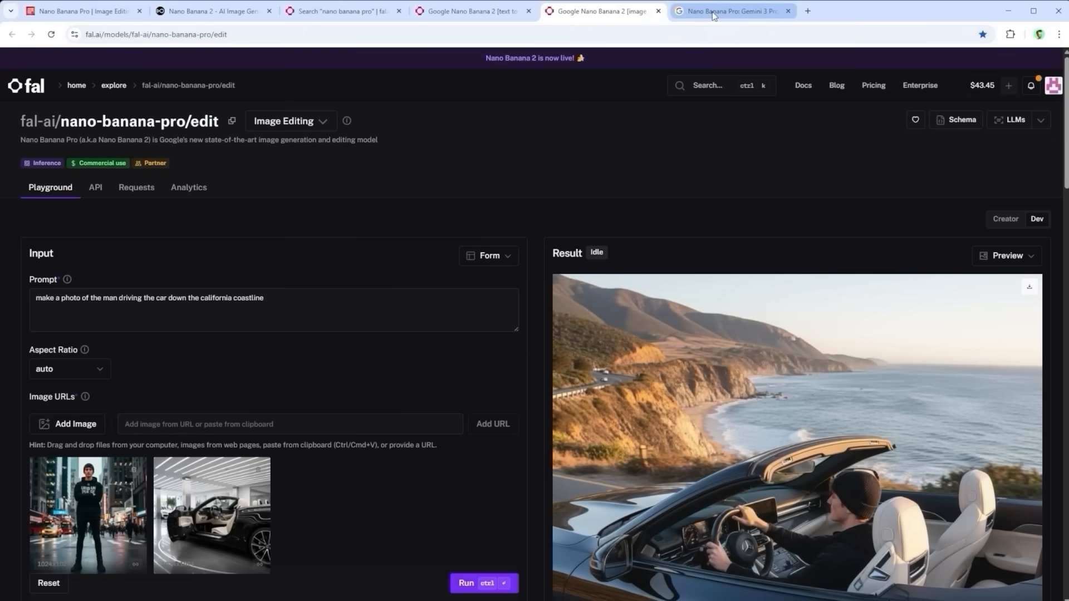
Step: Bring up Google's Keyword post introducing Nano Banana Pro and advance its first example gallery
left_click(732, 11)
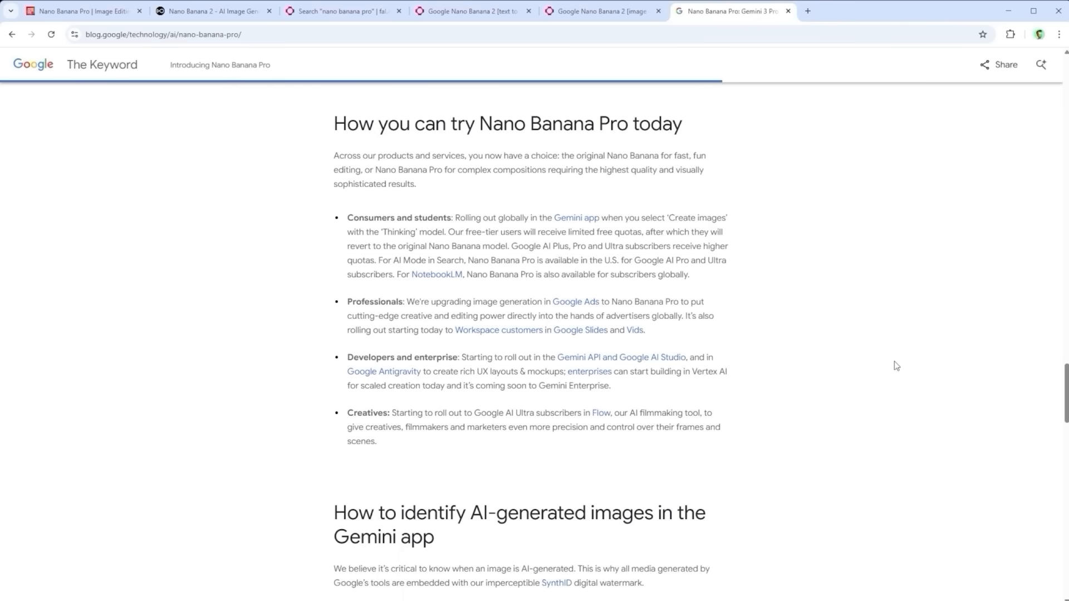
mouse_move(335, 129)
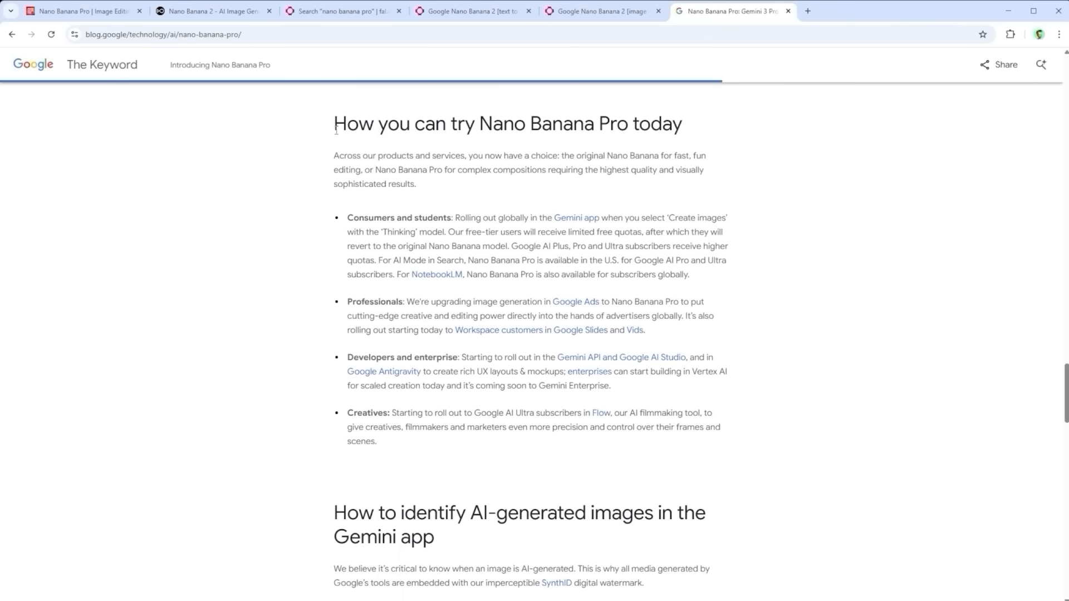
triple_click(507, 123)
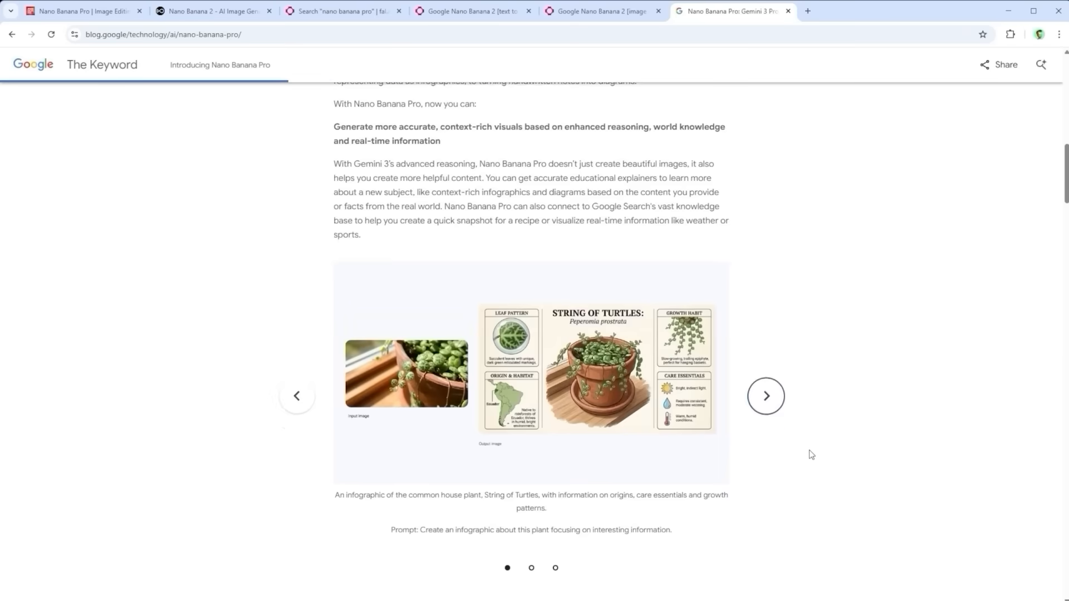
left_click(764, 412)
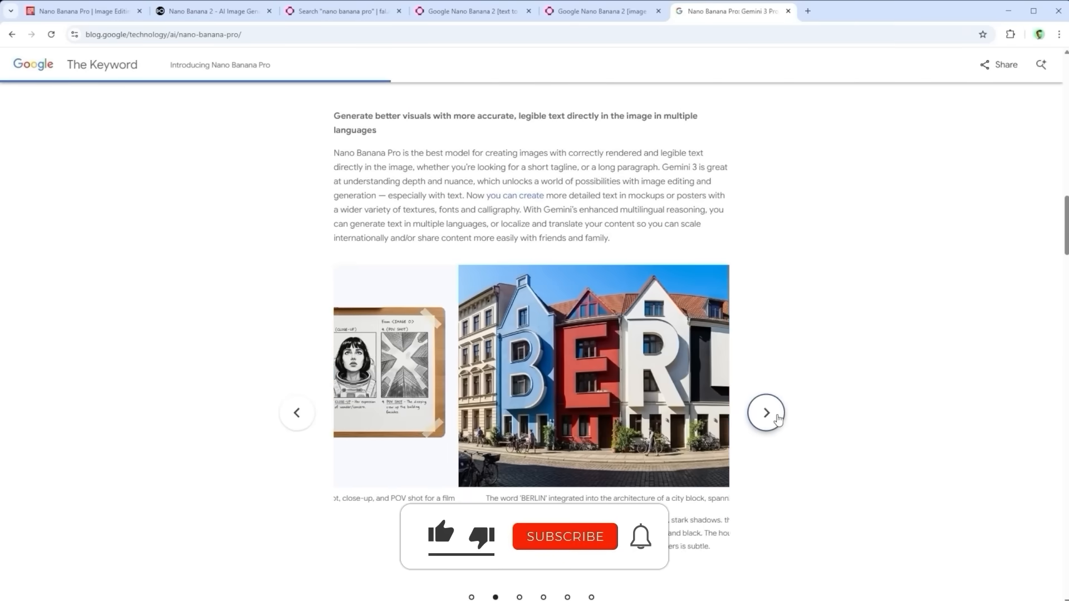
Step: Step through the studio-quality creative-controls example carousel further down the post
scroll("down", 3)
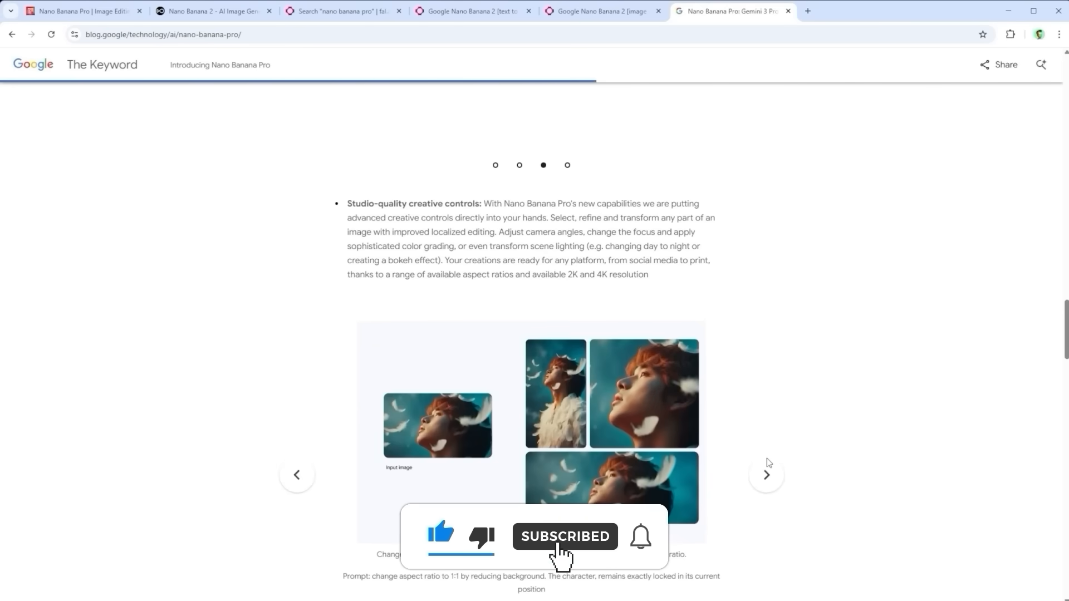
left_click(766, 474)
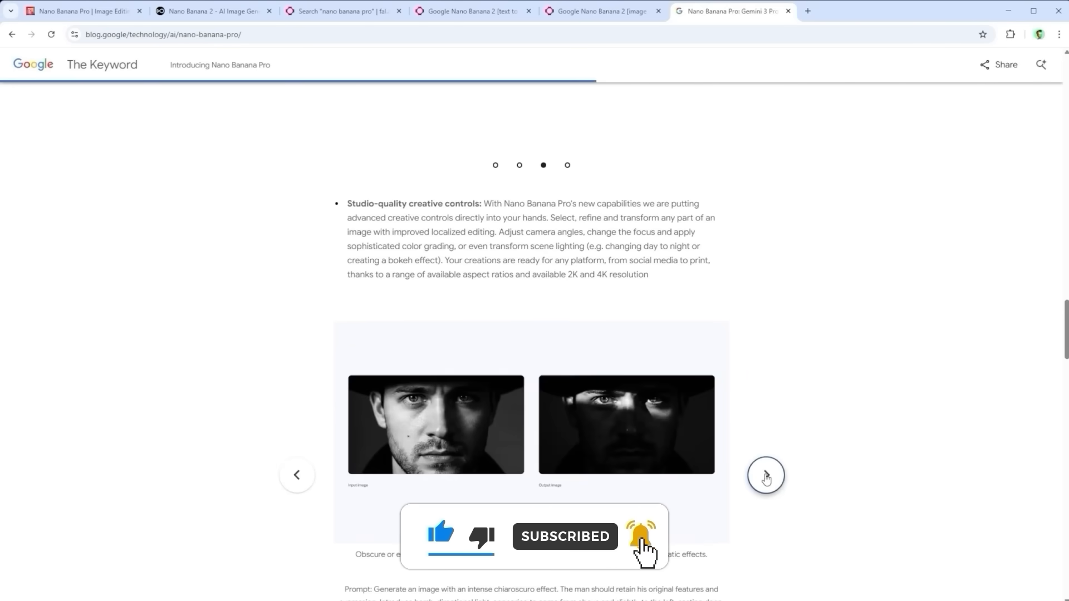
left_click(765, 475)
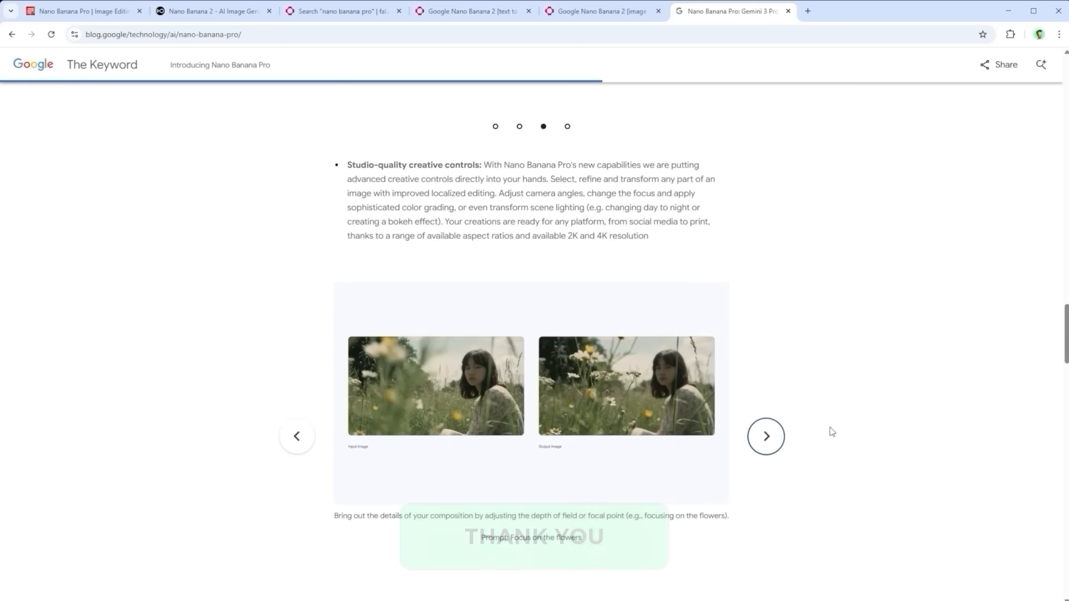